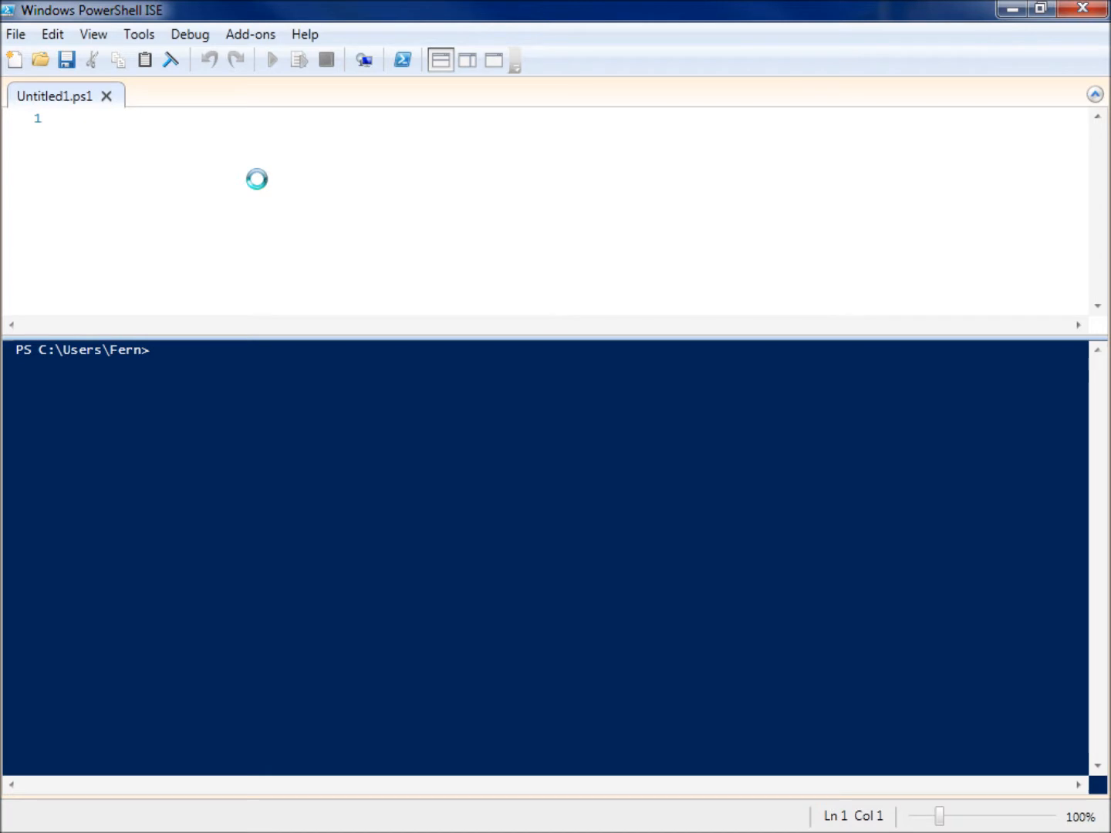
- Run Get-Alias and scroll through the console list of aliases and their commands
text(get-)
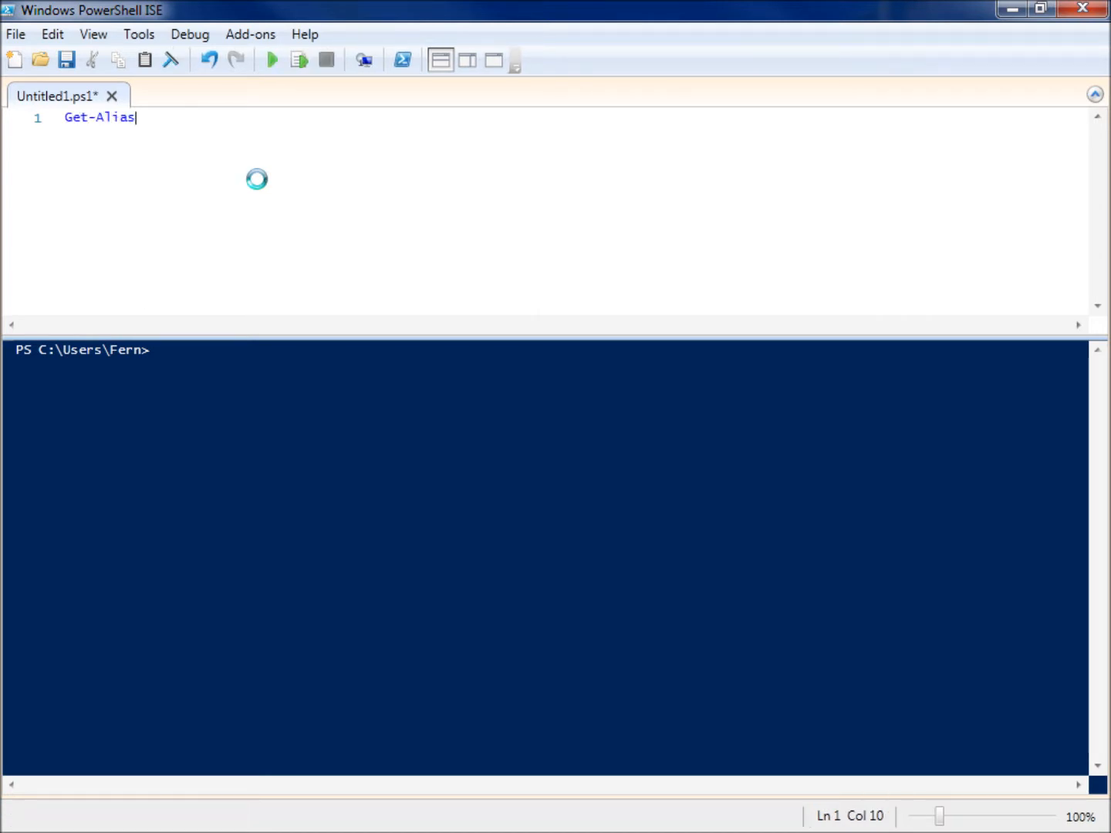
click(268, 60)
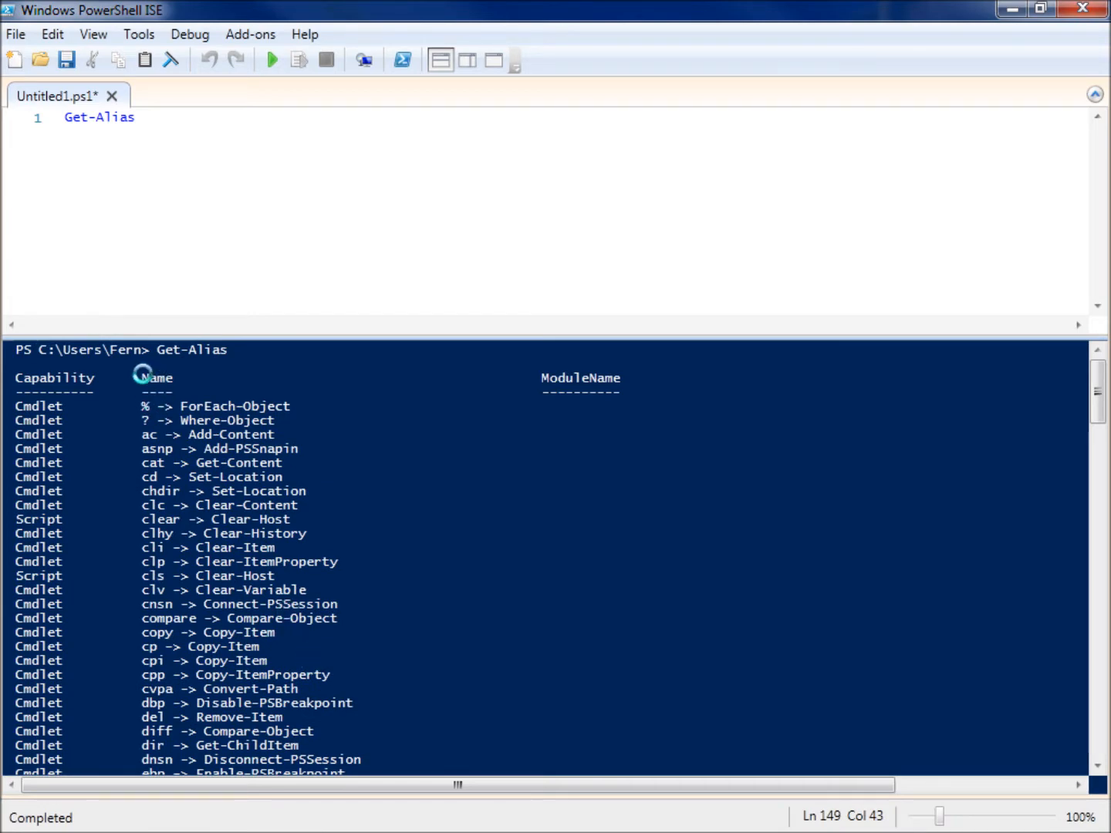
scroll(down, 3)
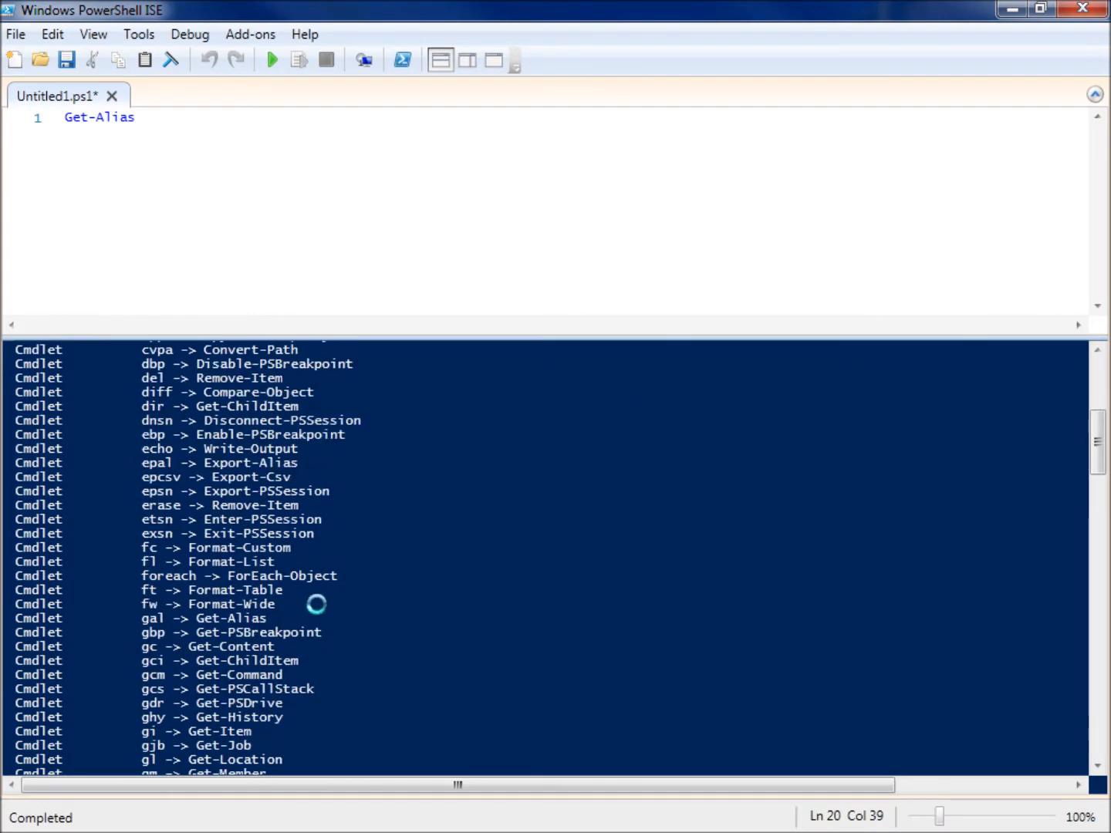
scroll(down, 3)
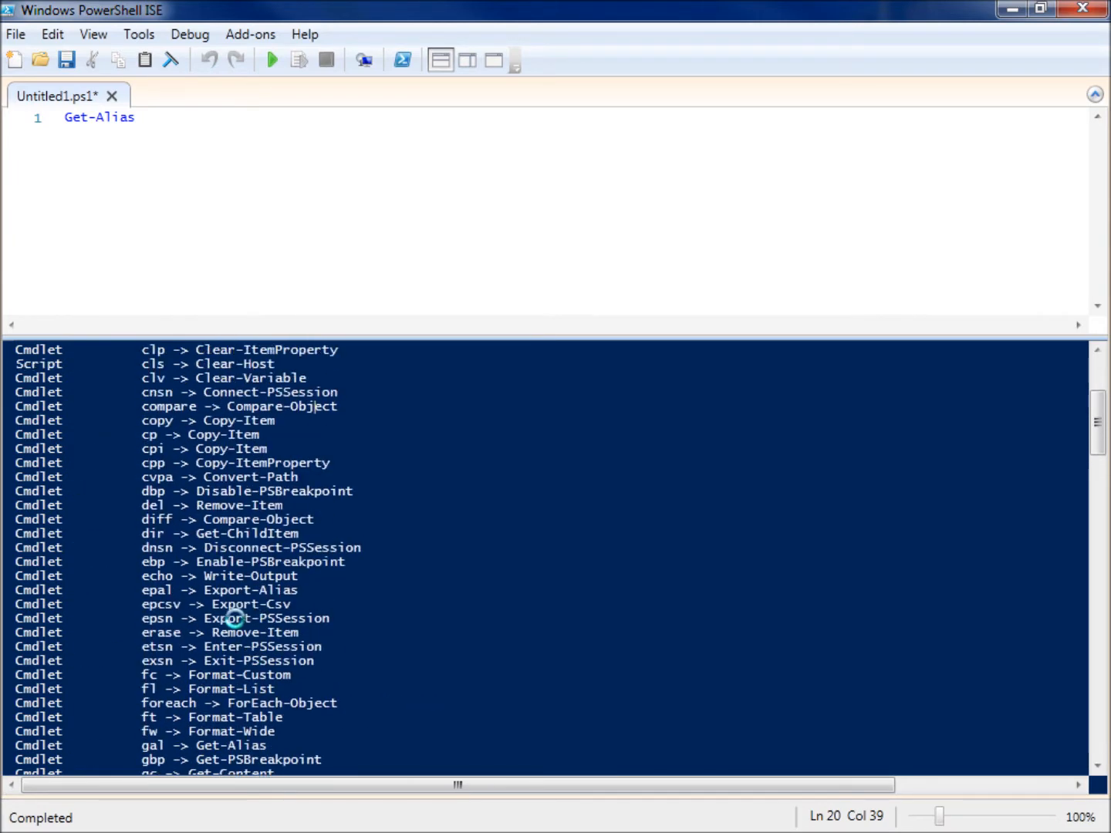
mouse_move(185, 364)
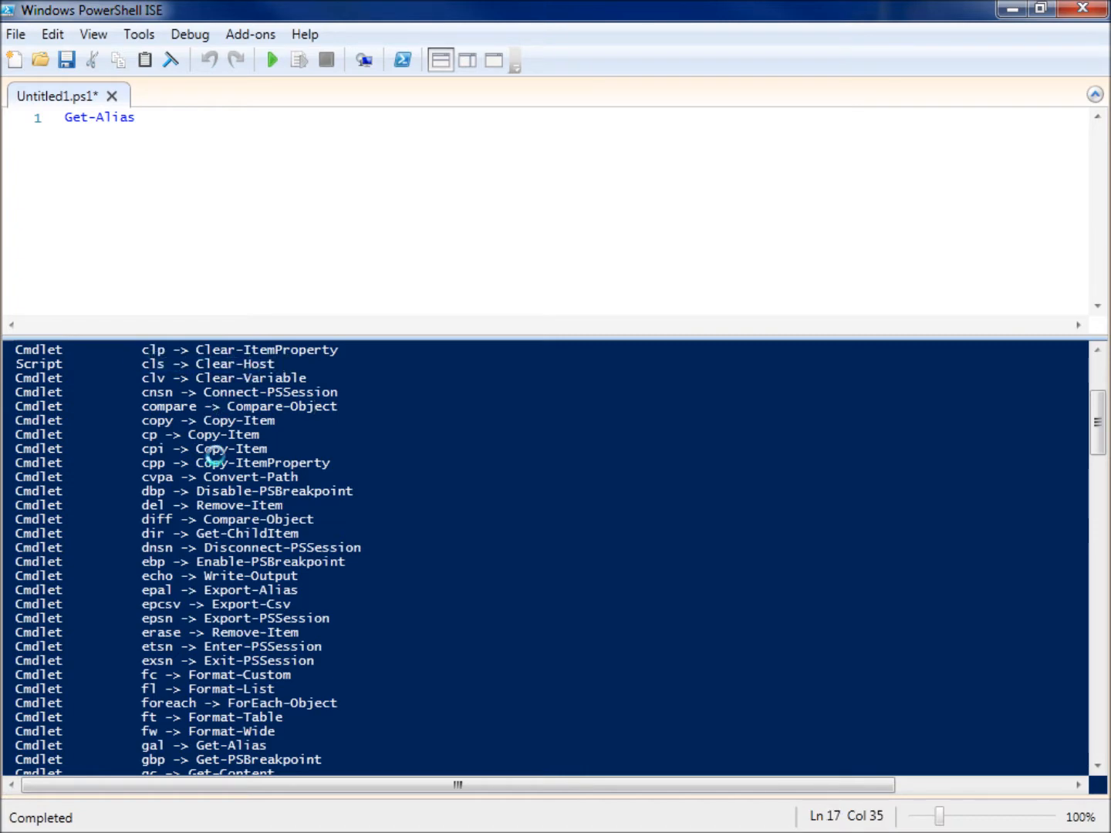
scroll(down, 3)
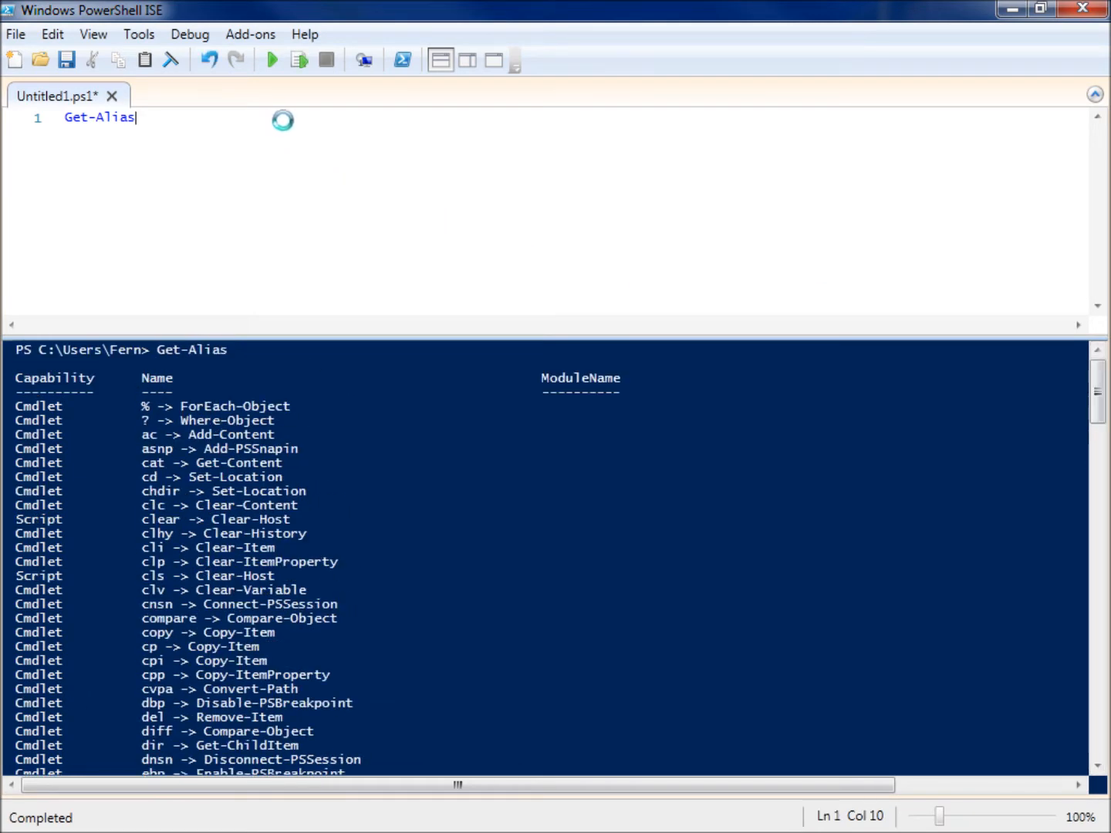
- Append '| Select-Object DisplayName' to Get-Alias and review the display-name-only output
text(|)
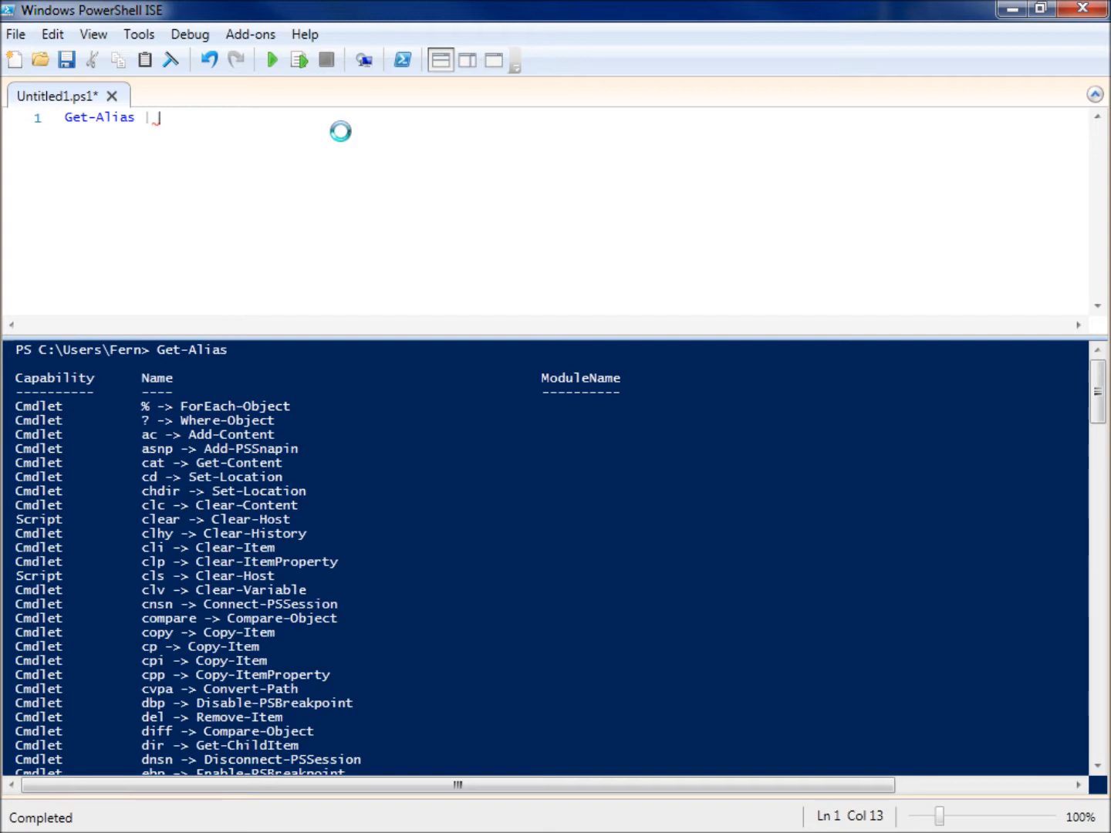
text(Select-Object)
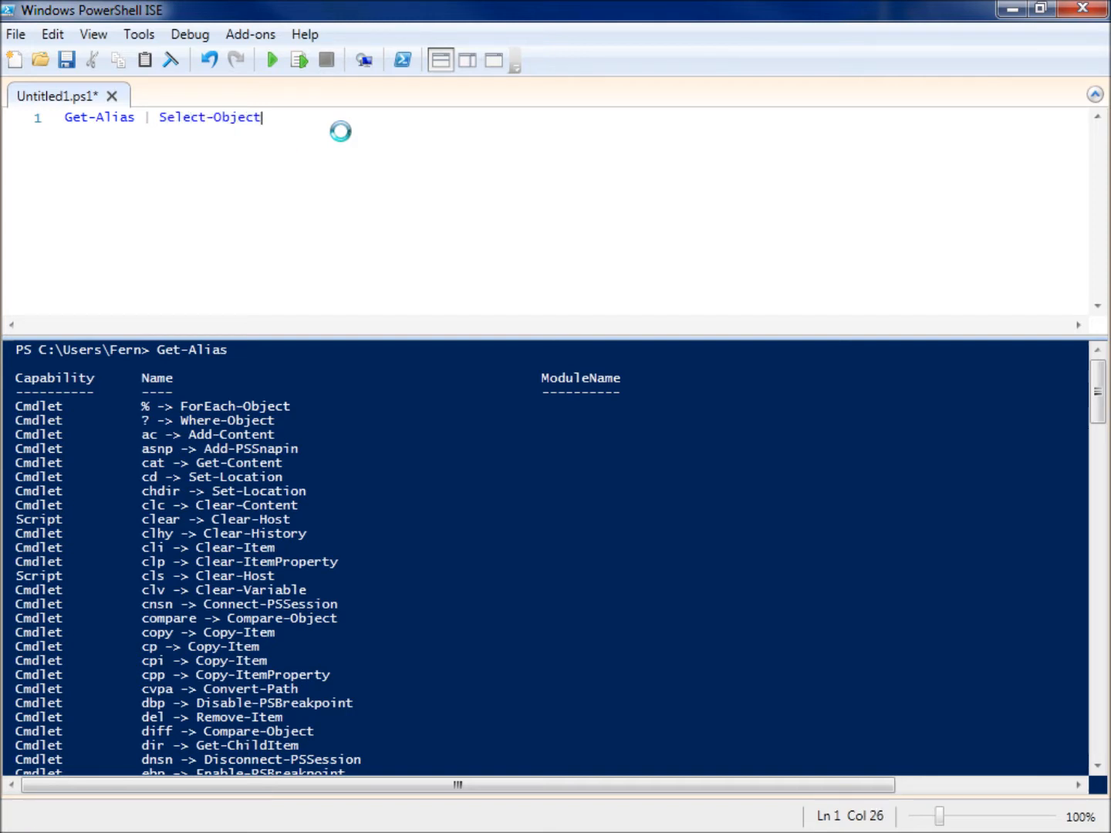
text(Displ)
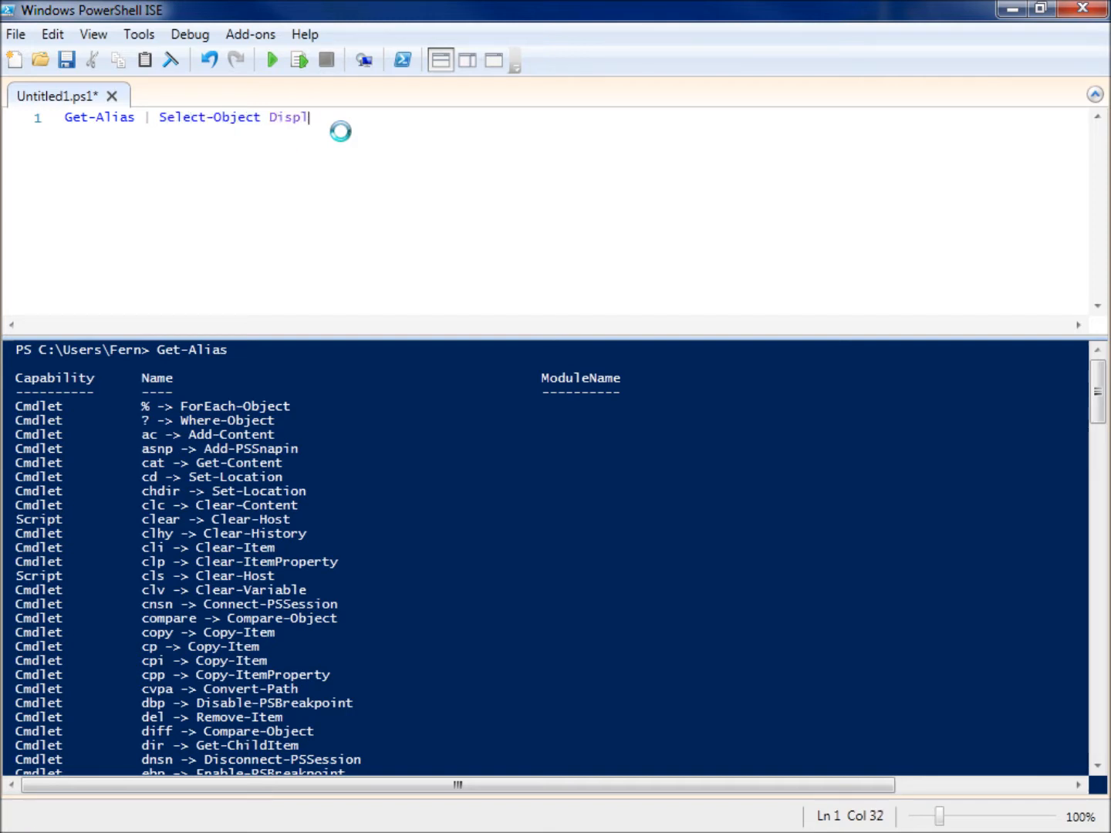
text(ayName)
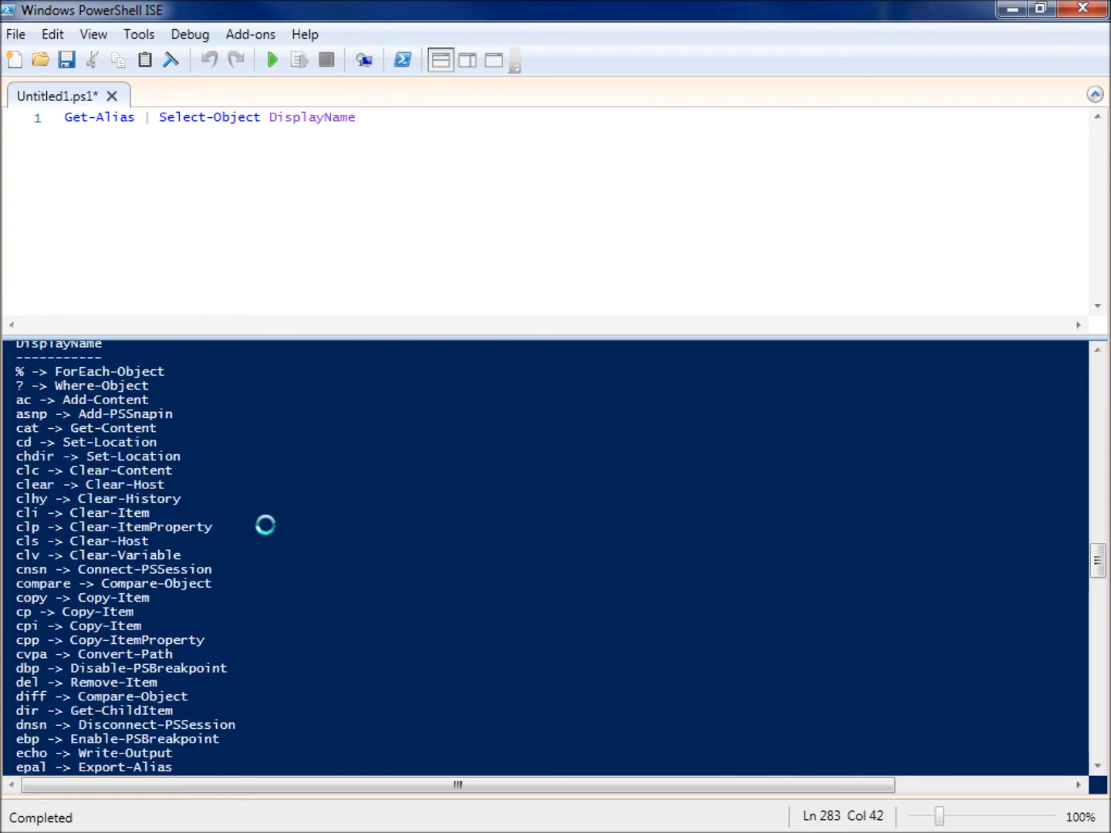
scroll(down, 3)
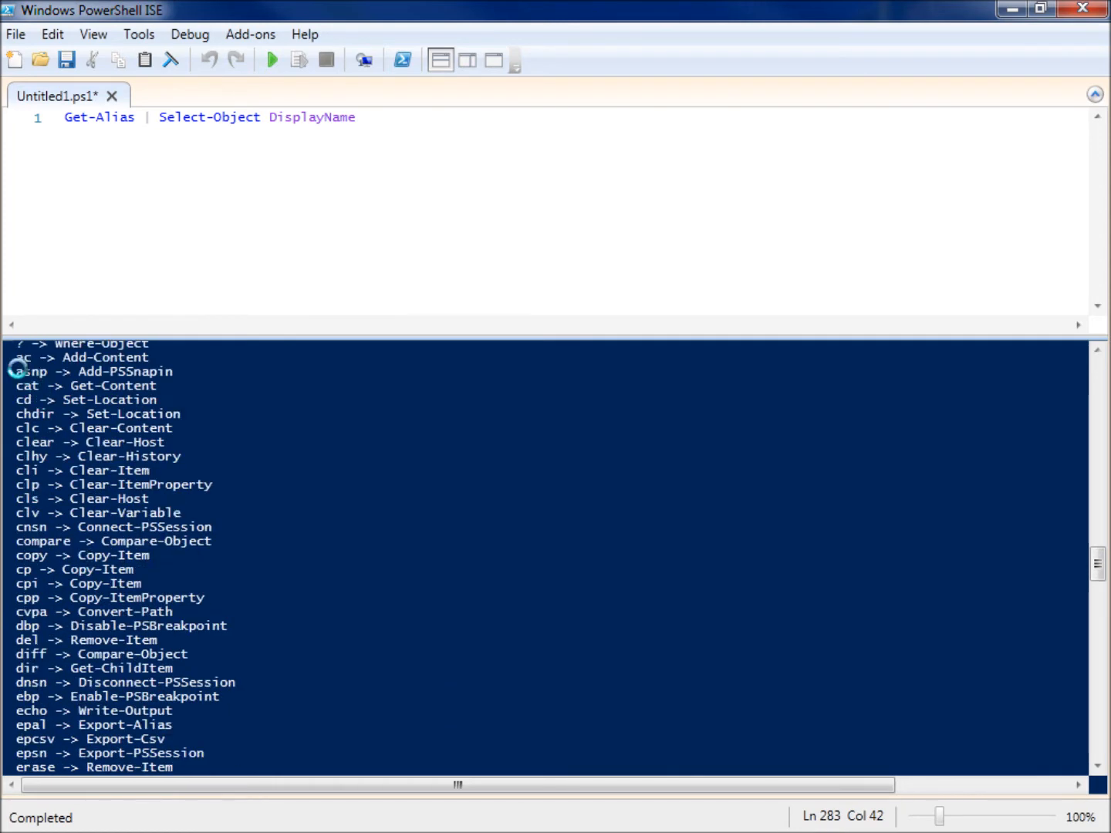
drag(15, 356, 250, 527)
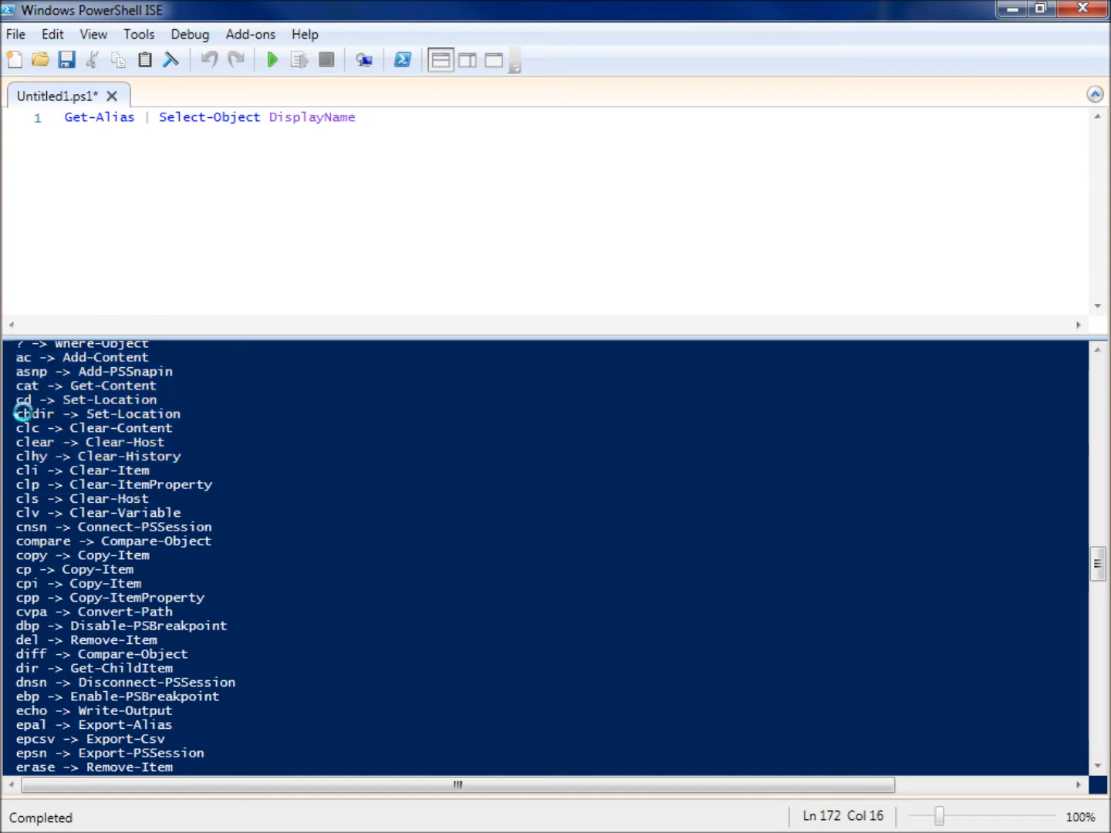
scroll(down, 3)
text( | Out-File -FilePath C;\)
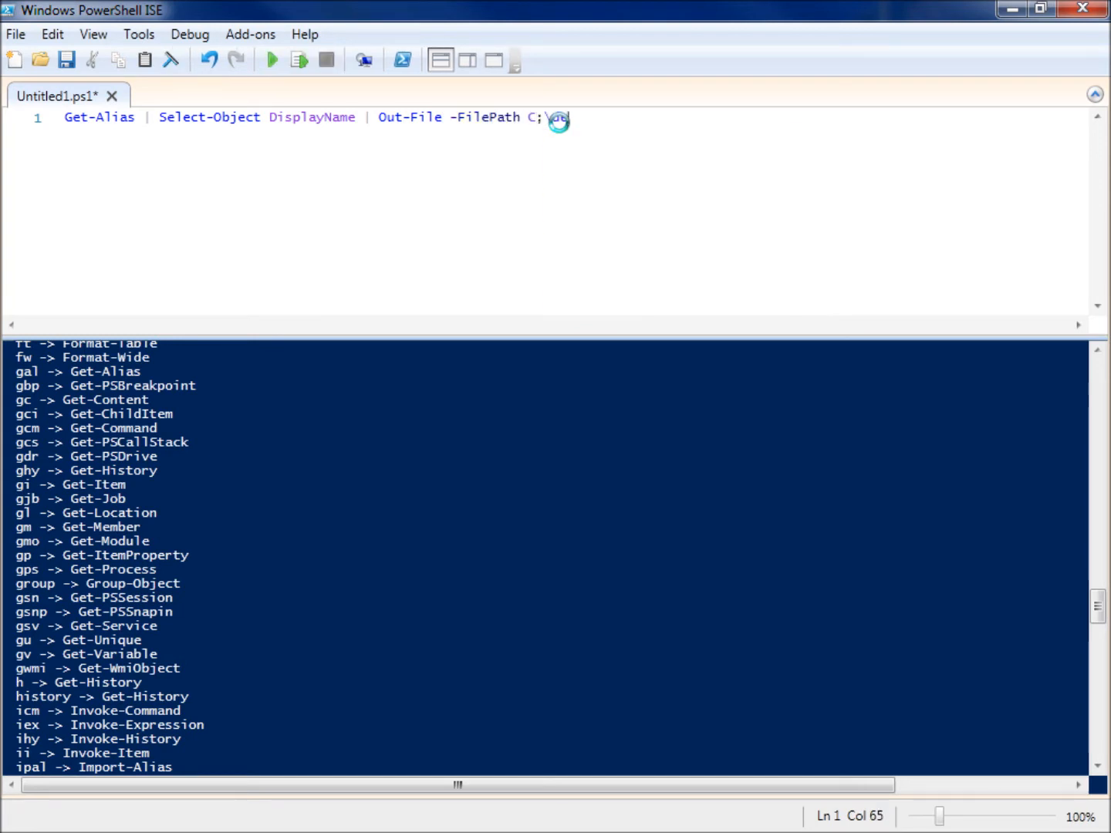
- Finish the Out-File path to the Desktop's test.txt and run the one-liner
key(BackSpace)
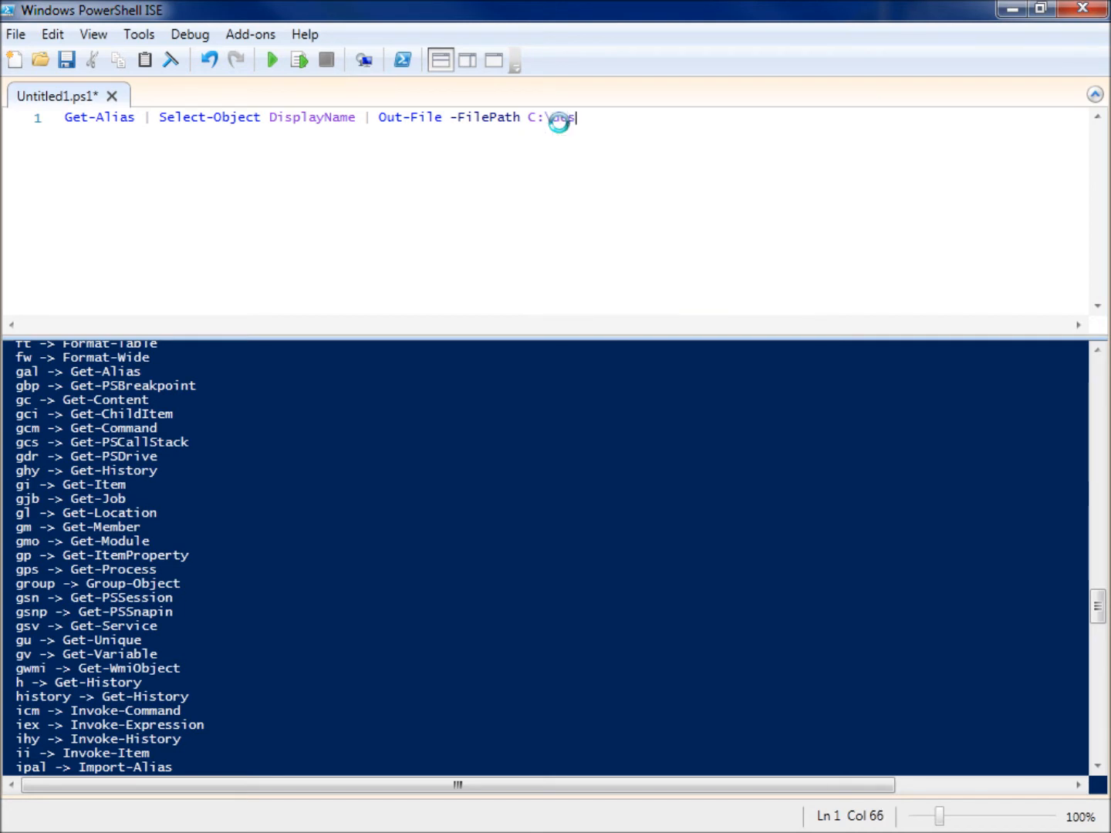
text(rs)
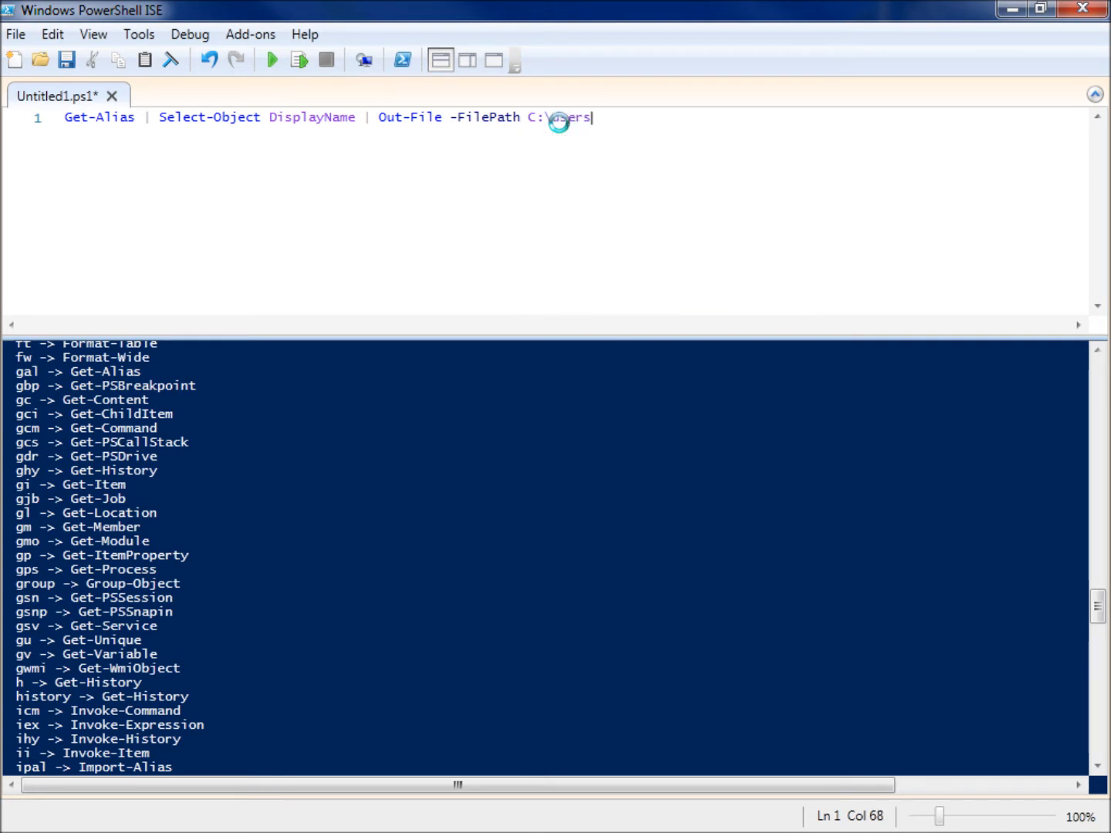
text(Fern\de)
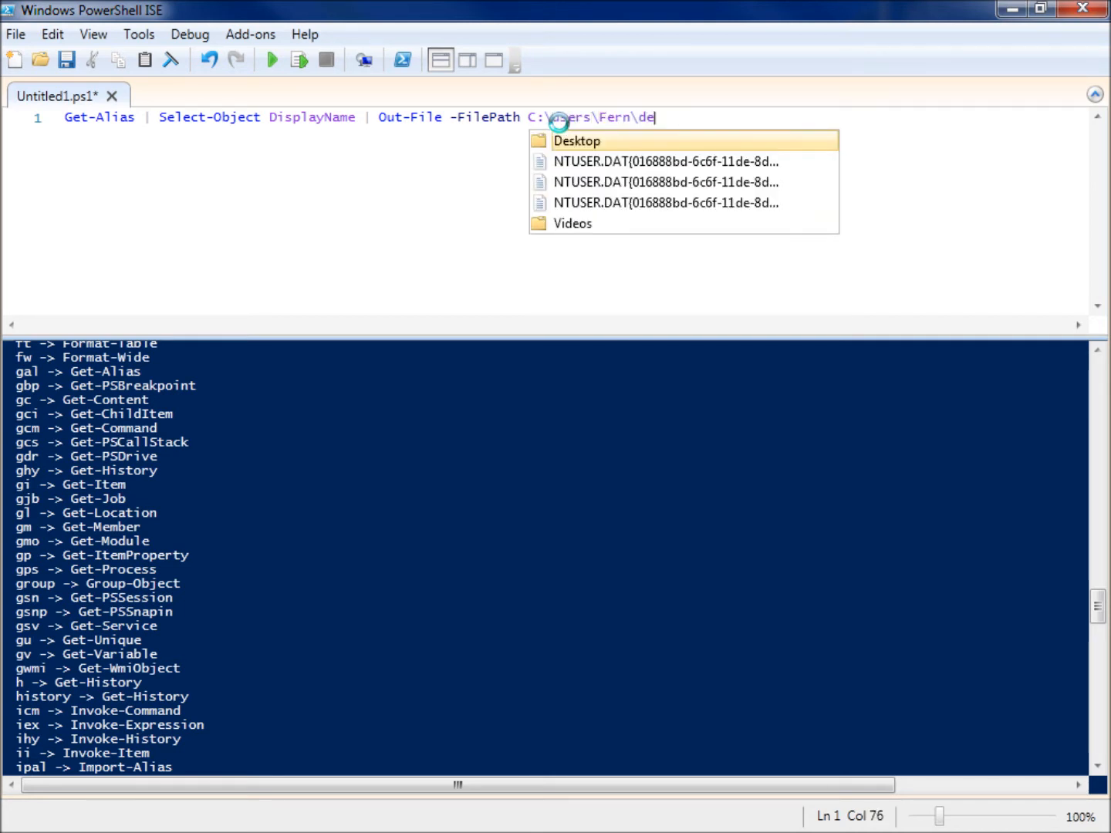
text(sktop\)
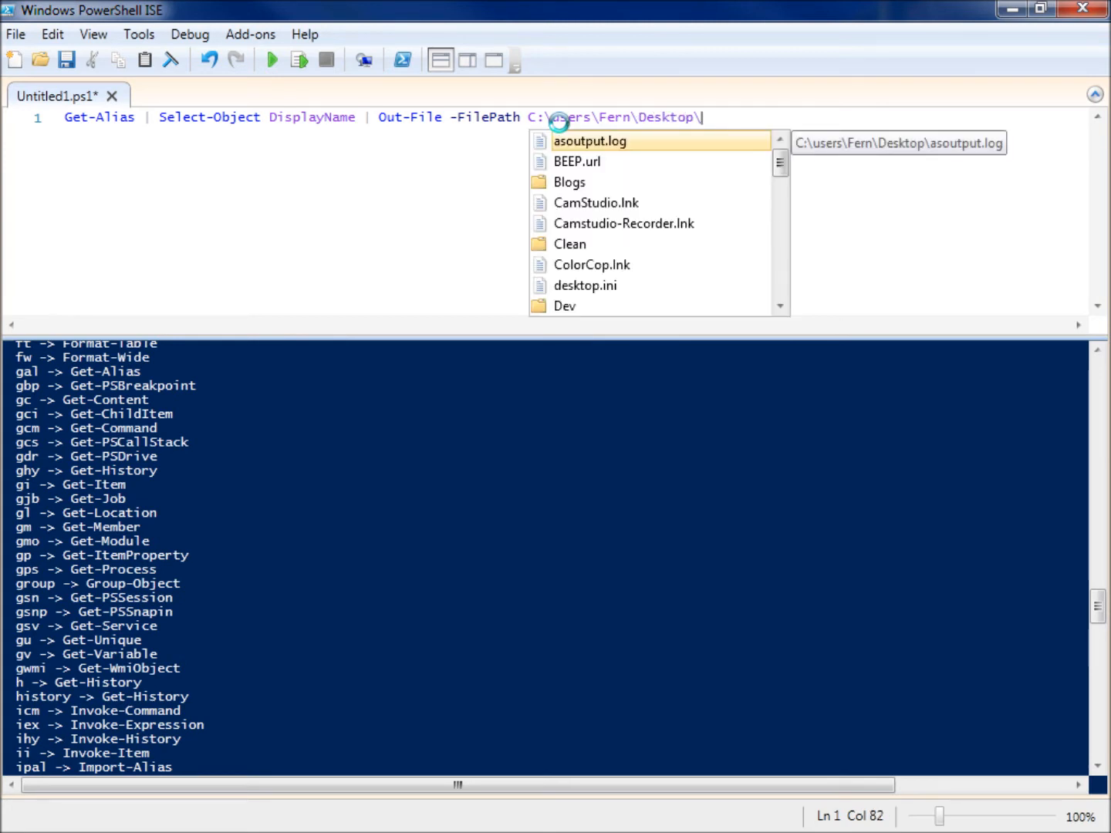
text(test.txt)
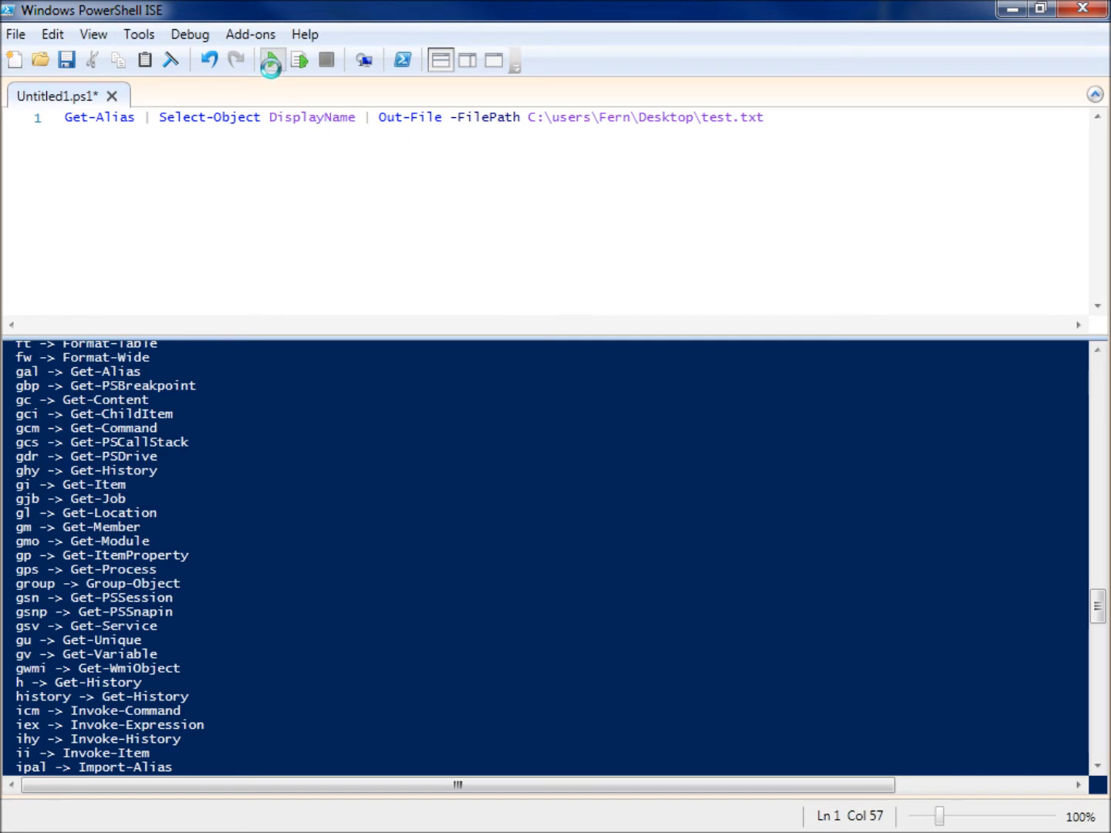
click(270, 60)
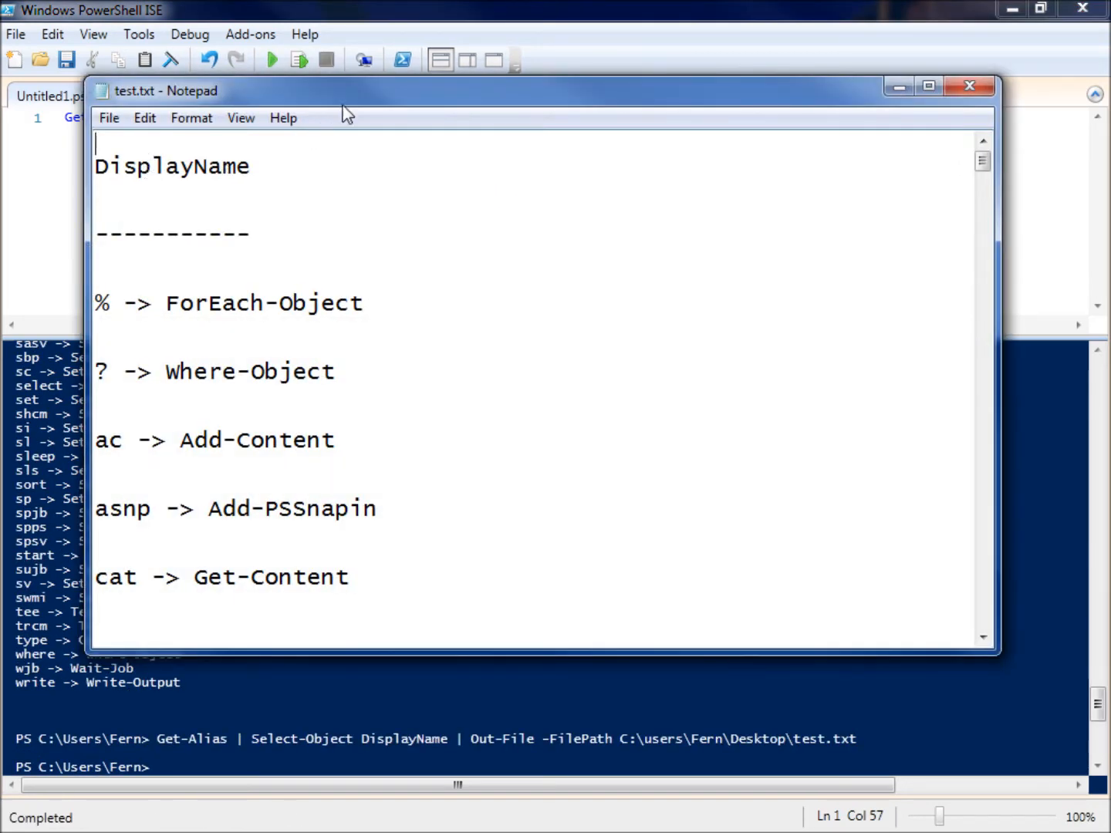
- Maximize test.txt in Notepad and scroll the aliases, selecting the ren -> Rename-Item line
click(925, 87)
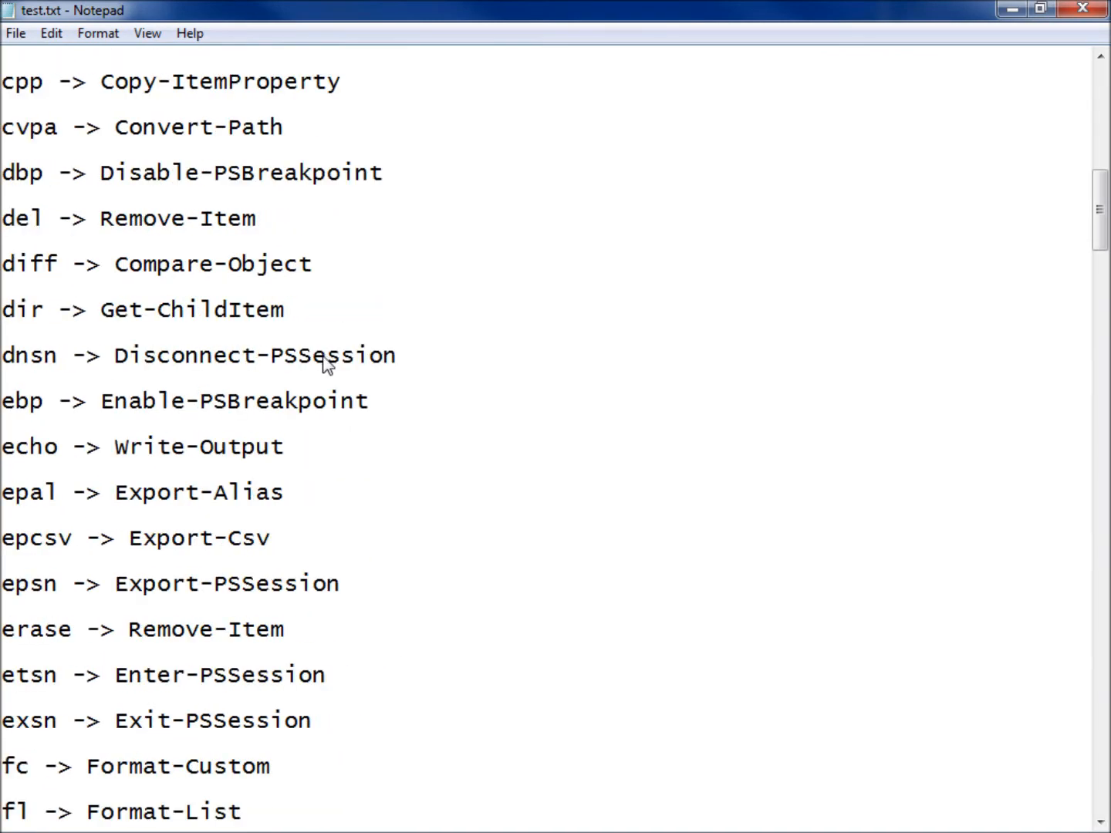
scroll(down, 3)
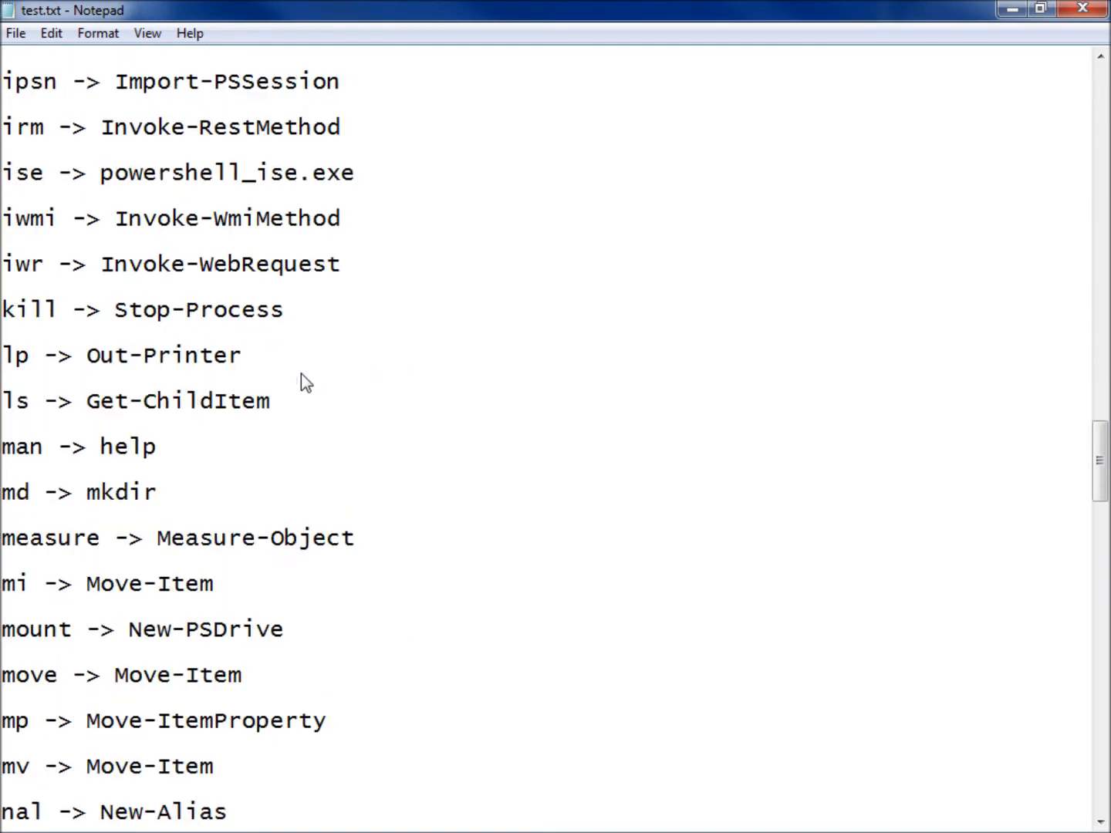
scroll(down, 3)
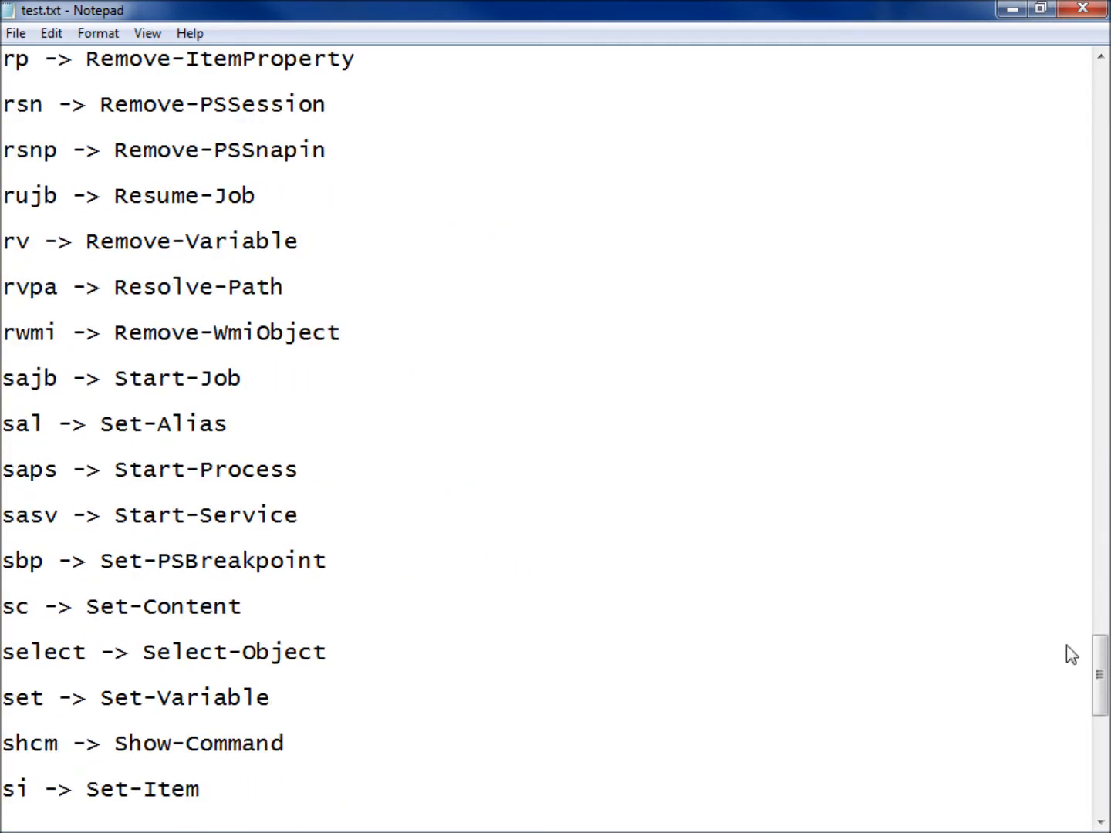
scroll(down, 3)
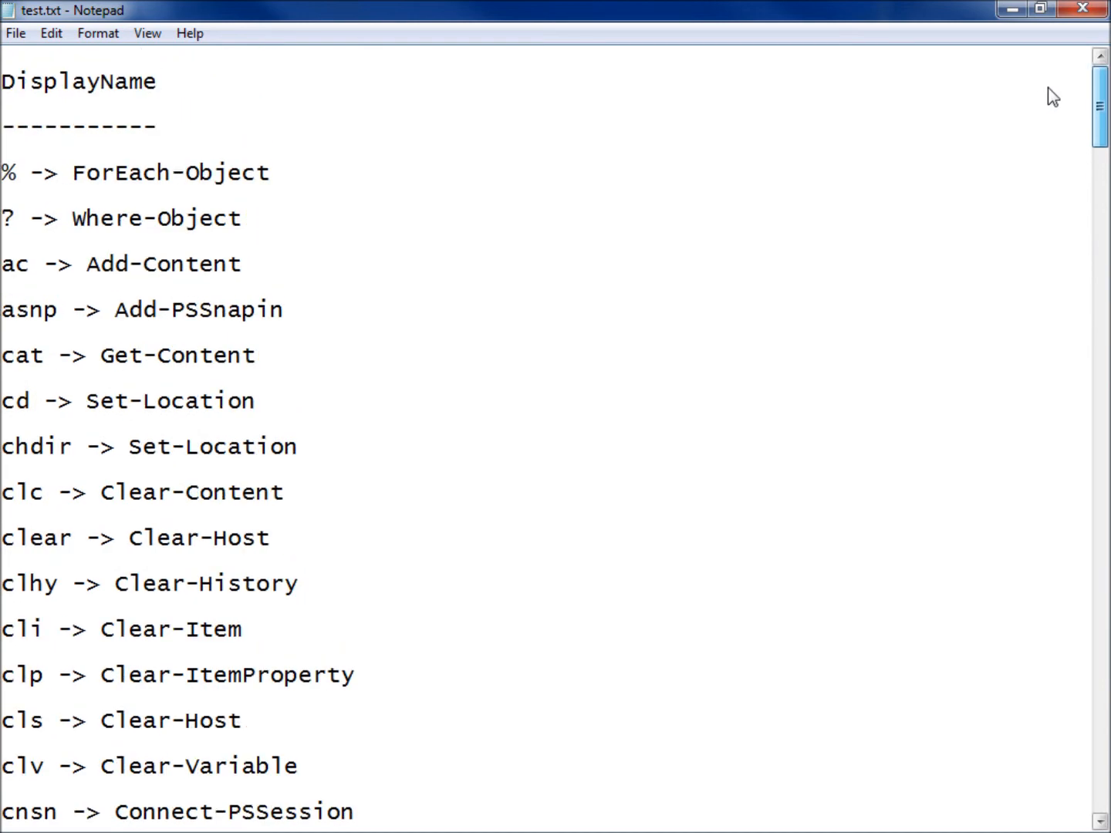
click(712, 243)
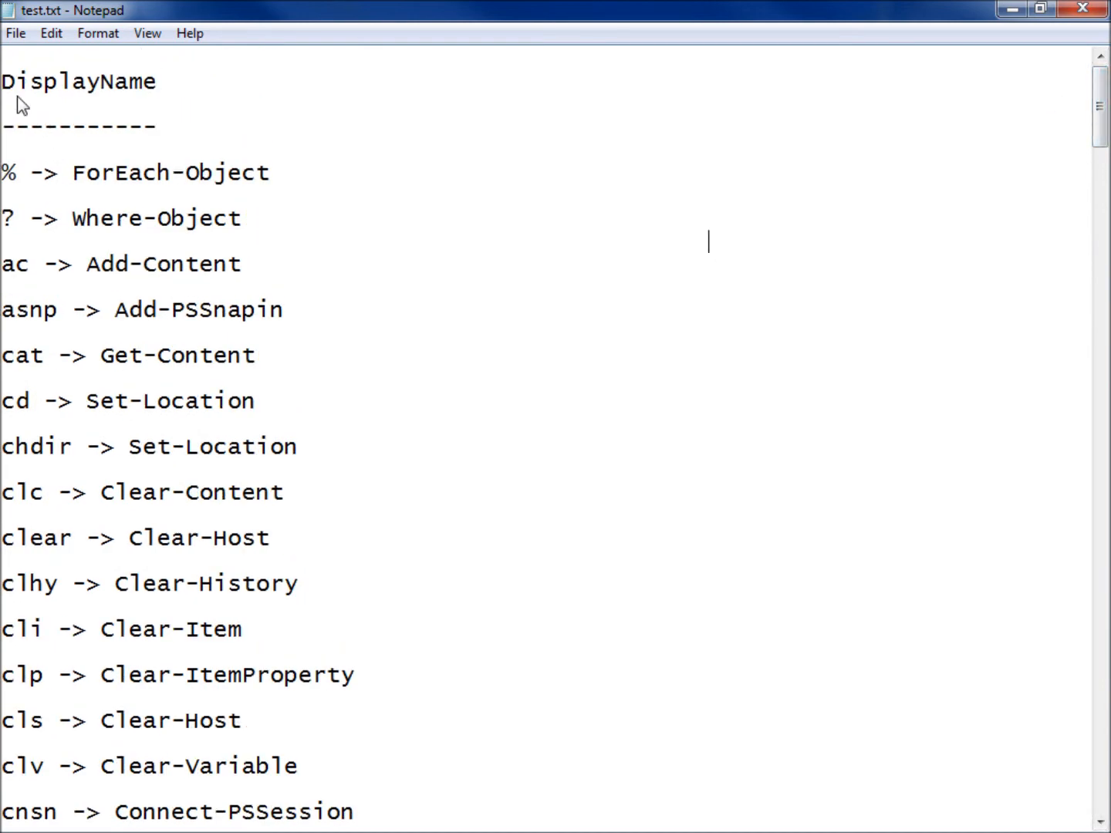
scroll(down, 3)
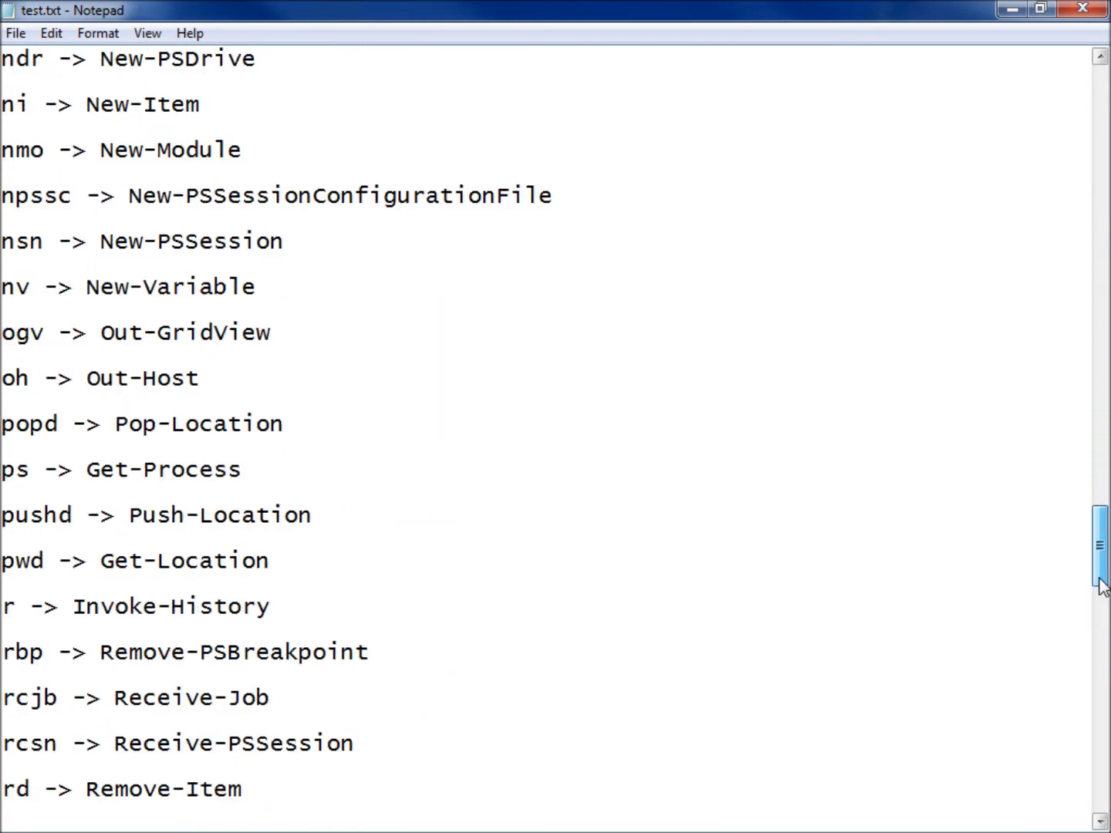
scroll(down, 3)
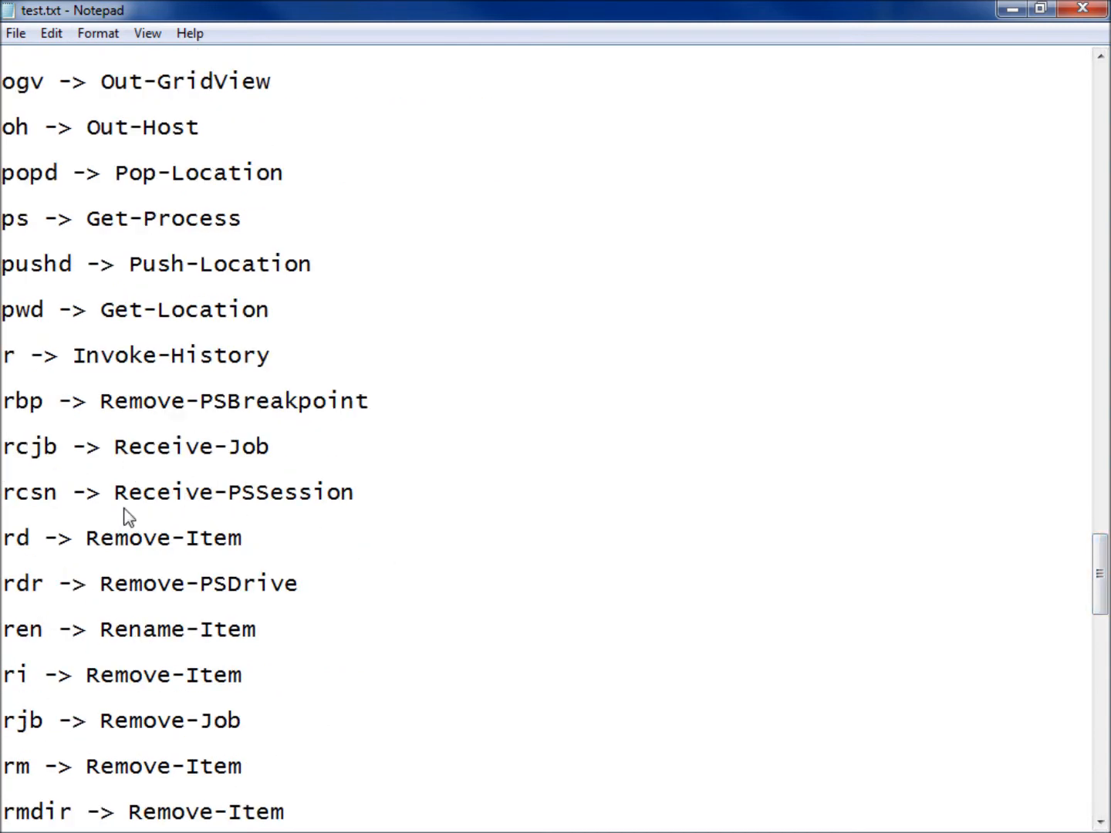
drag(83, 509, 432, 606)
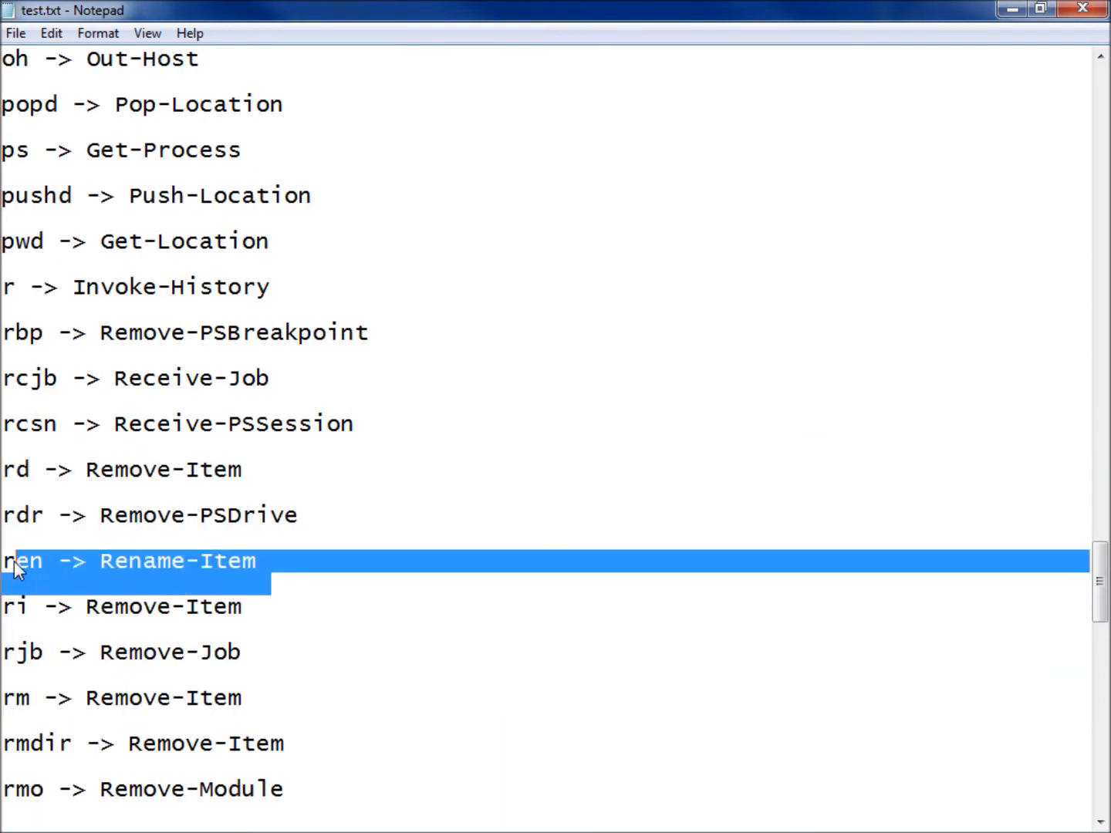
scroll(down, 3)
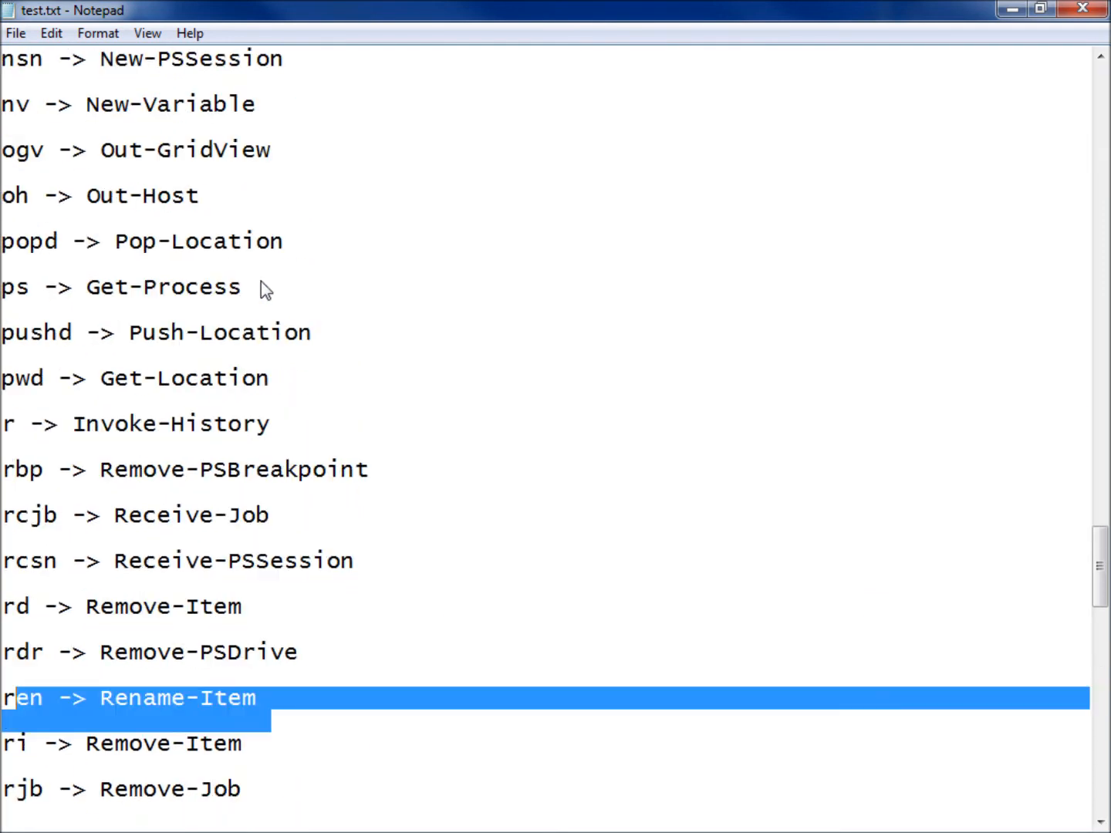
scroll(up, 3)
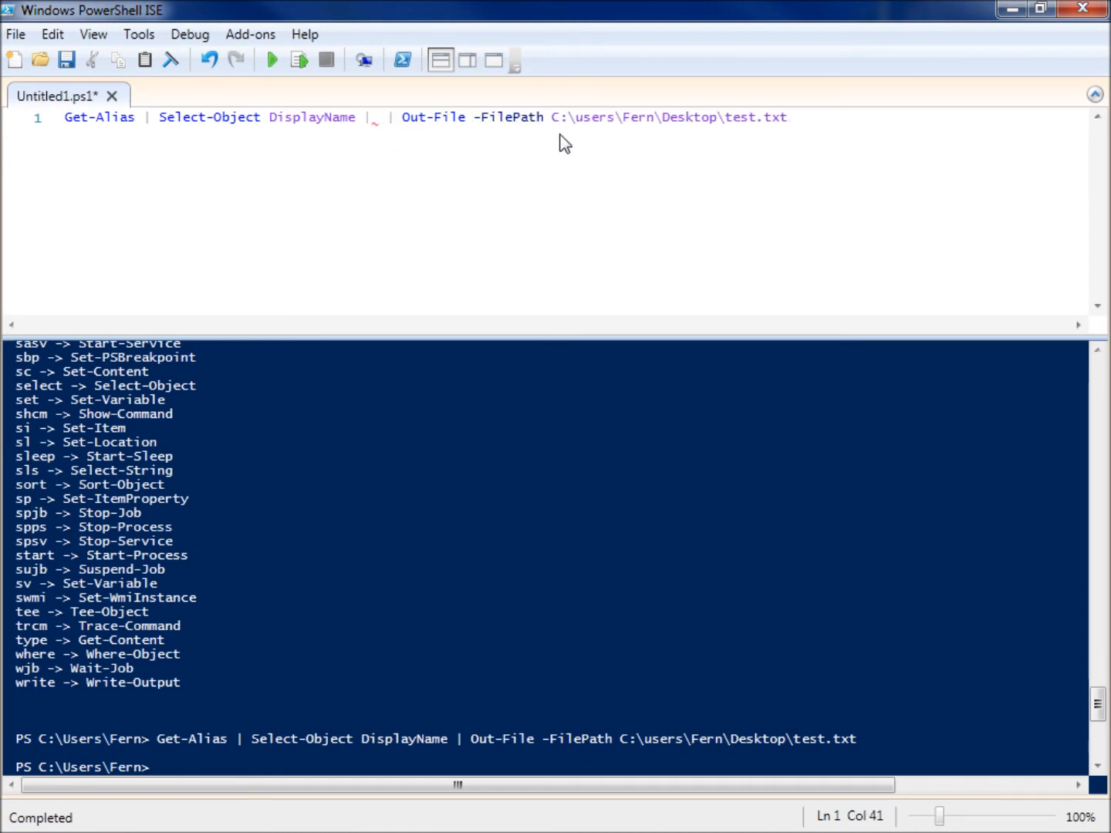
- Insert 'Where {$_.DisplayName -ilike "*remove*"}' before Out-File and rerun the export
text(Wher)
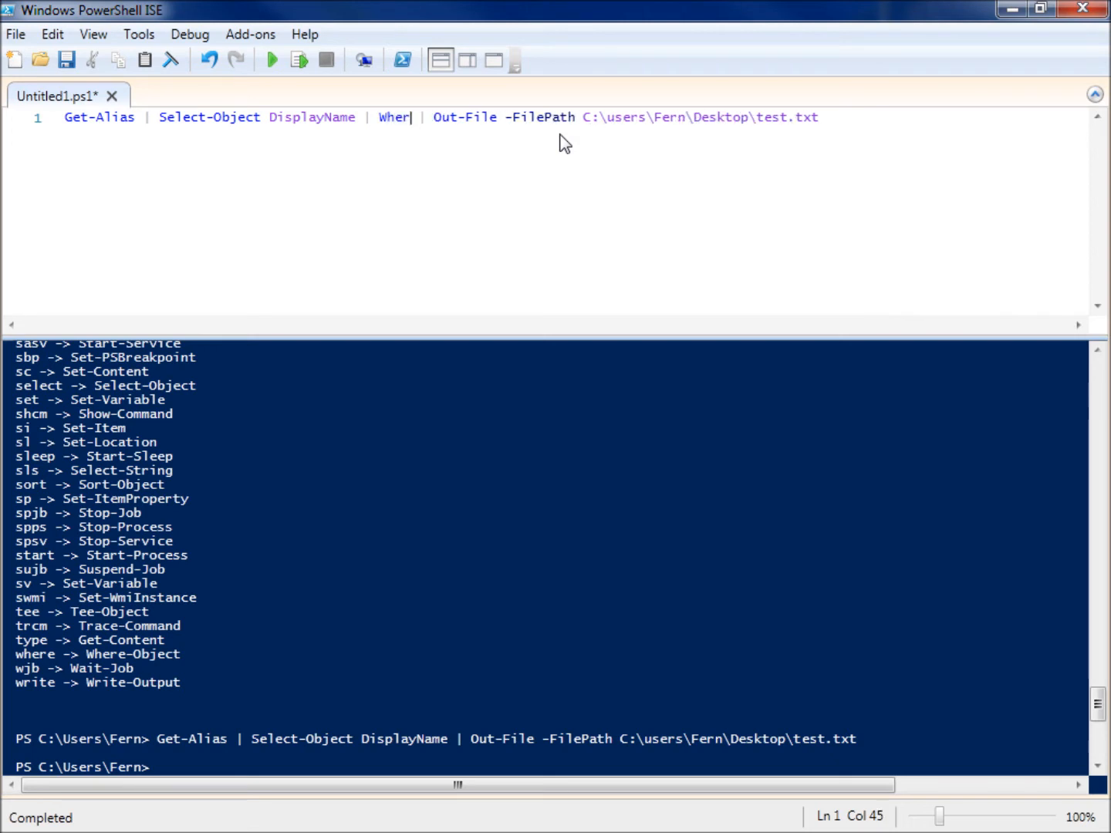
text(e {)
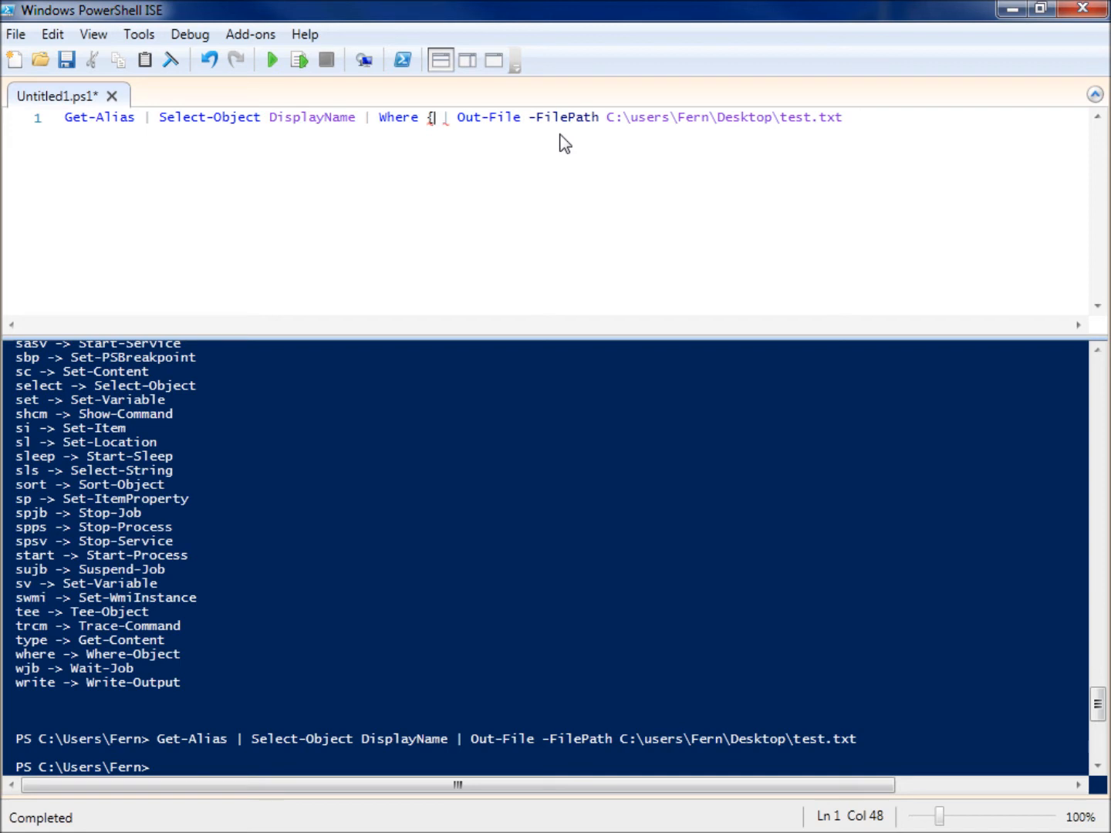
text($_)
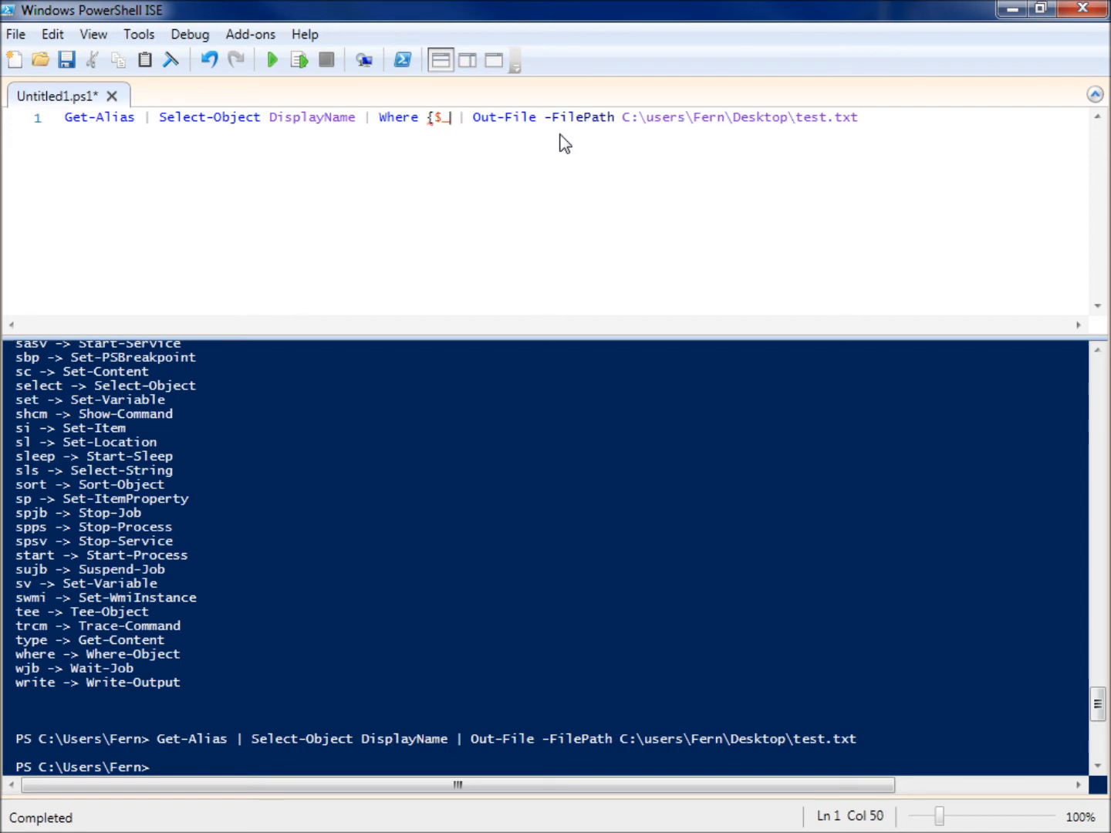
text(.)
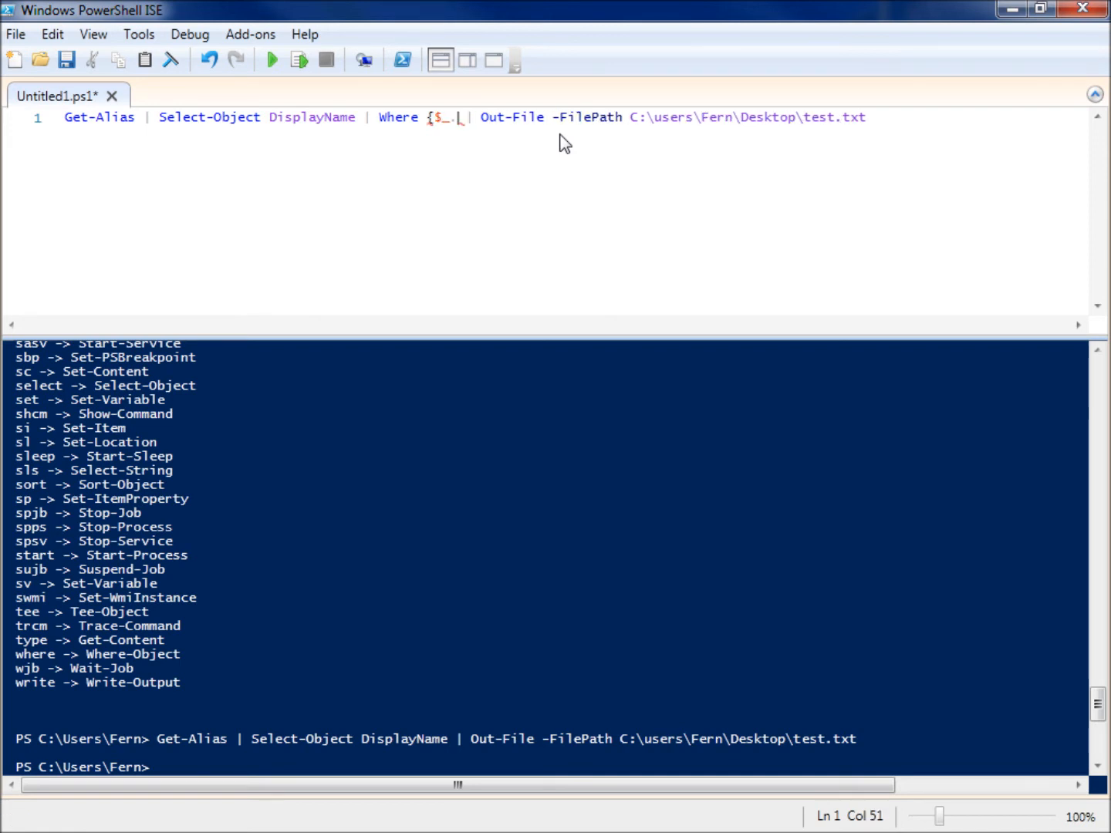
text(Display)
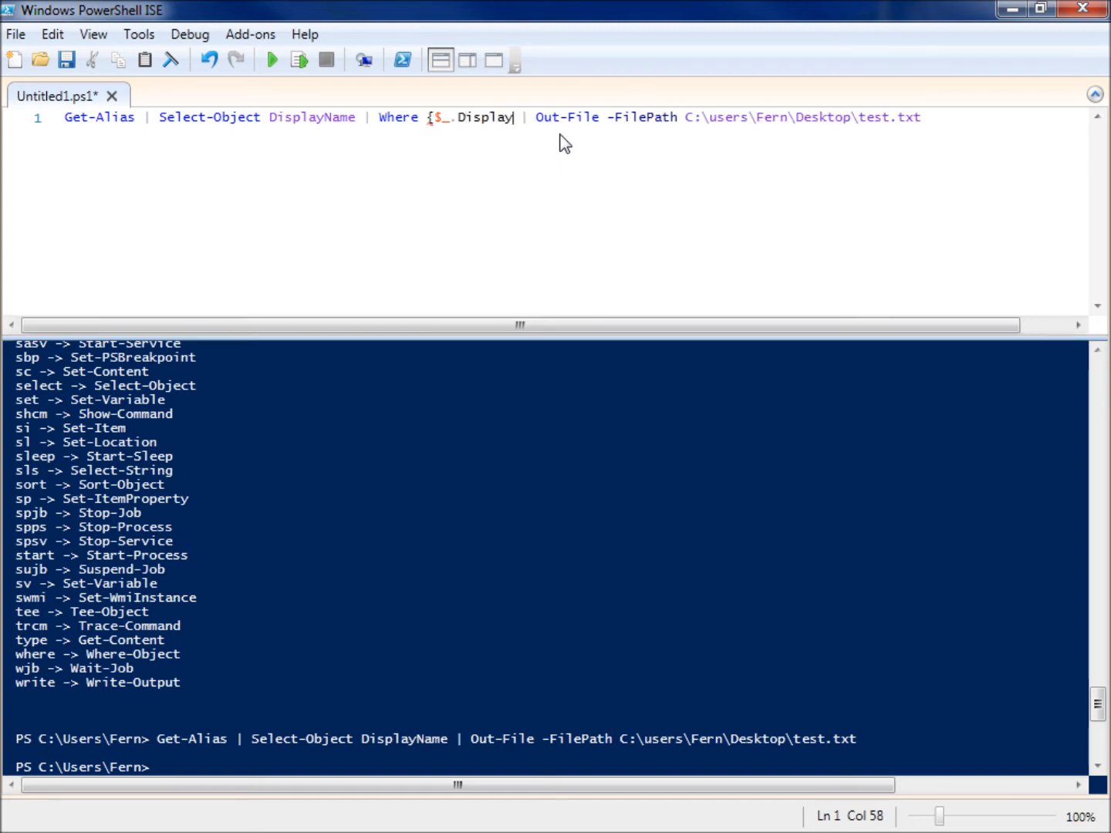
text(Name -{)
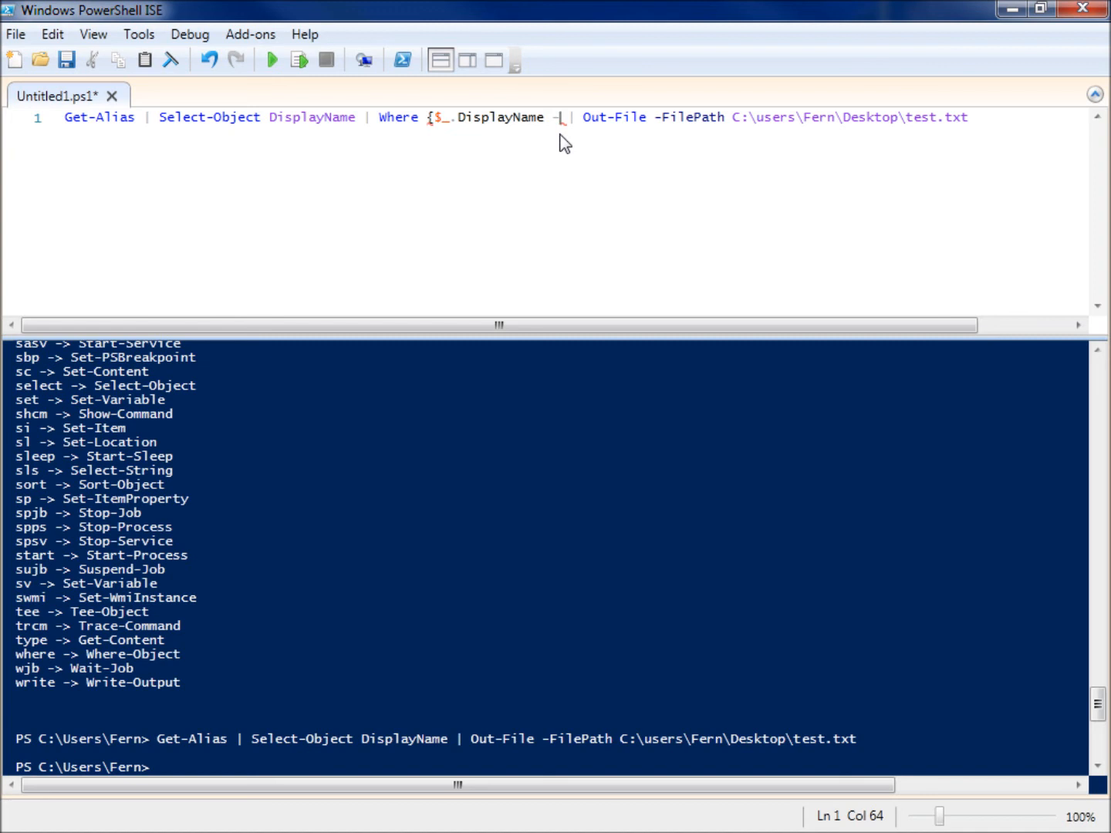
text(ilike)
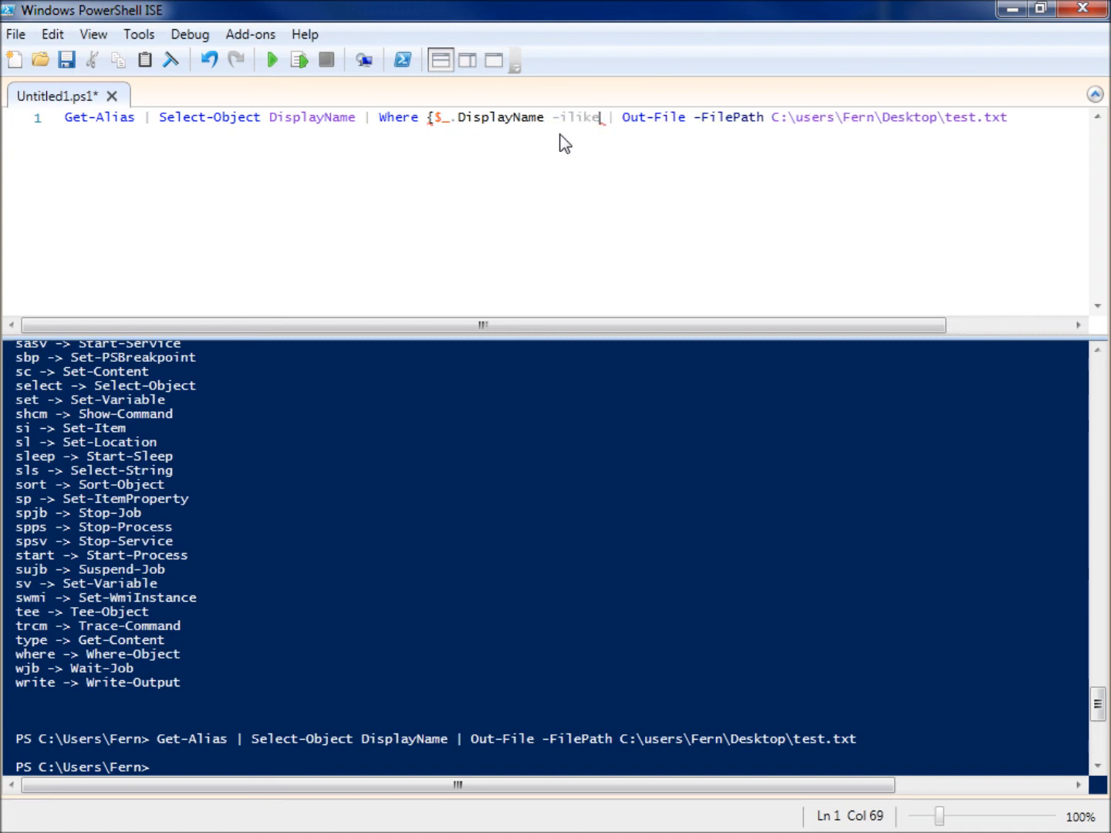
text(" ")
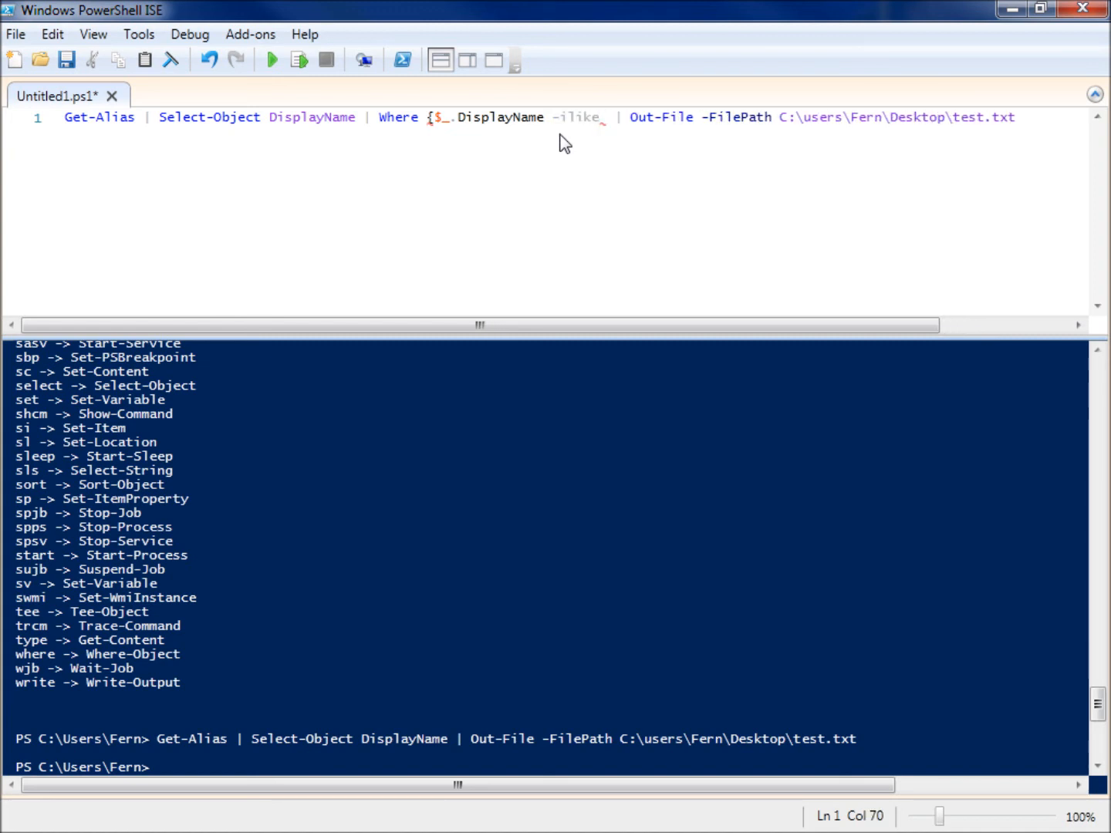
text(")
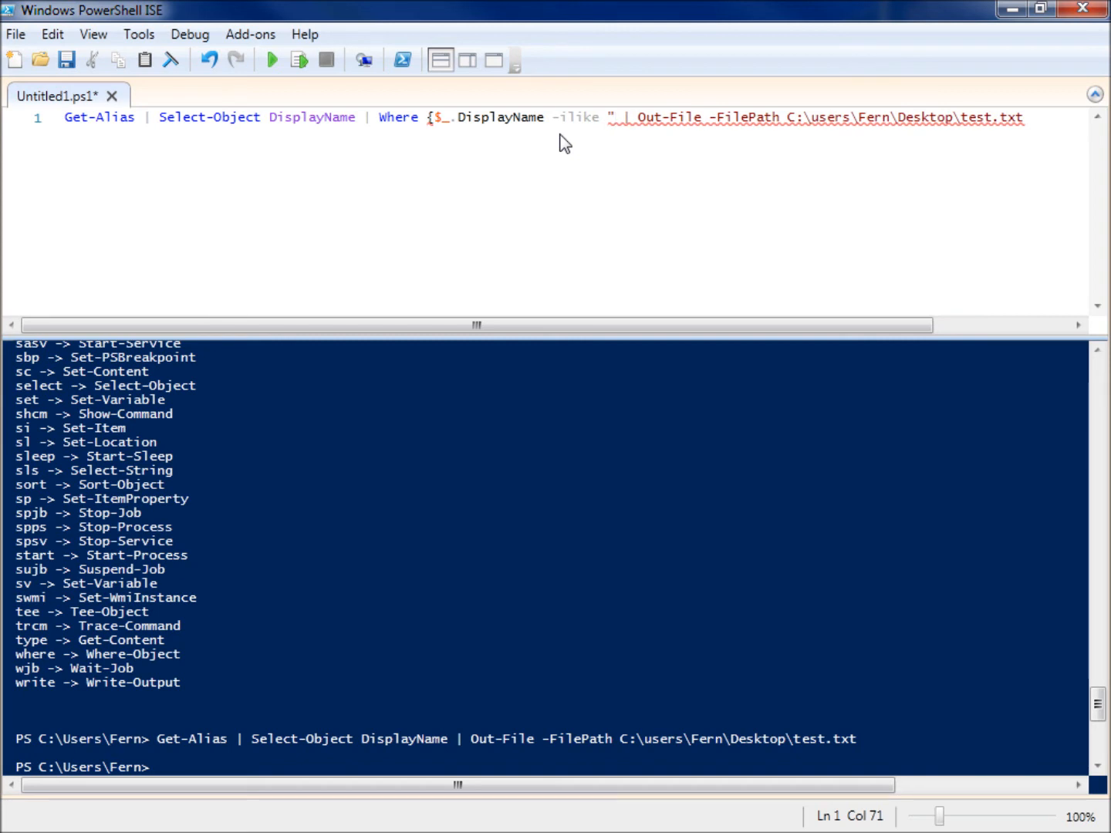
text(*r)
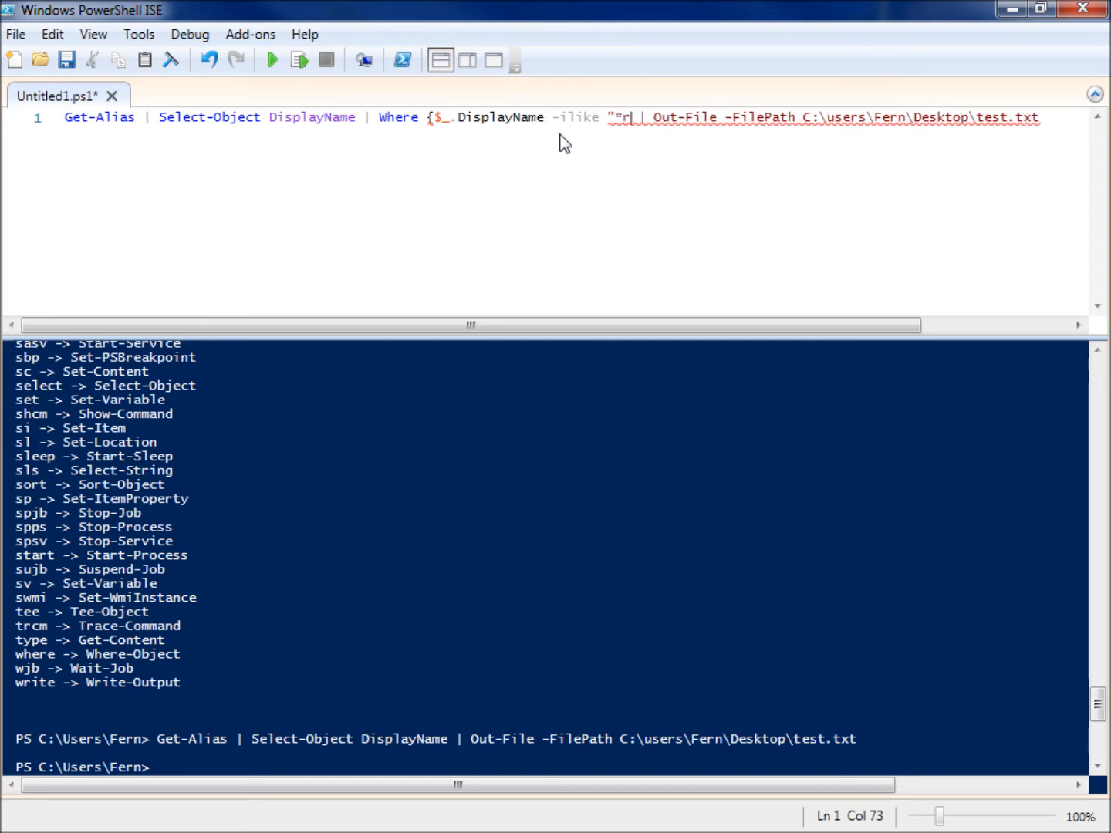
text(emove)
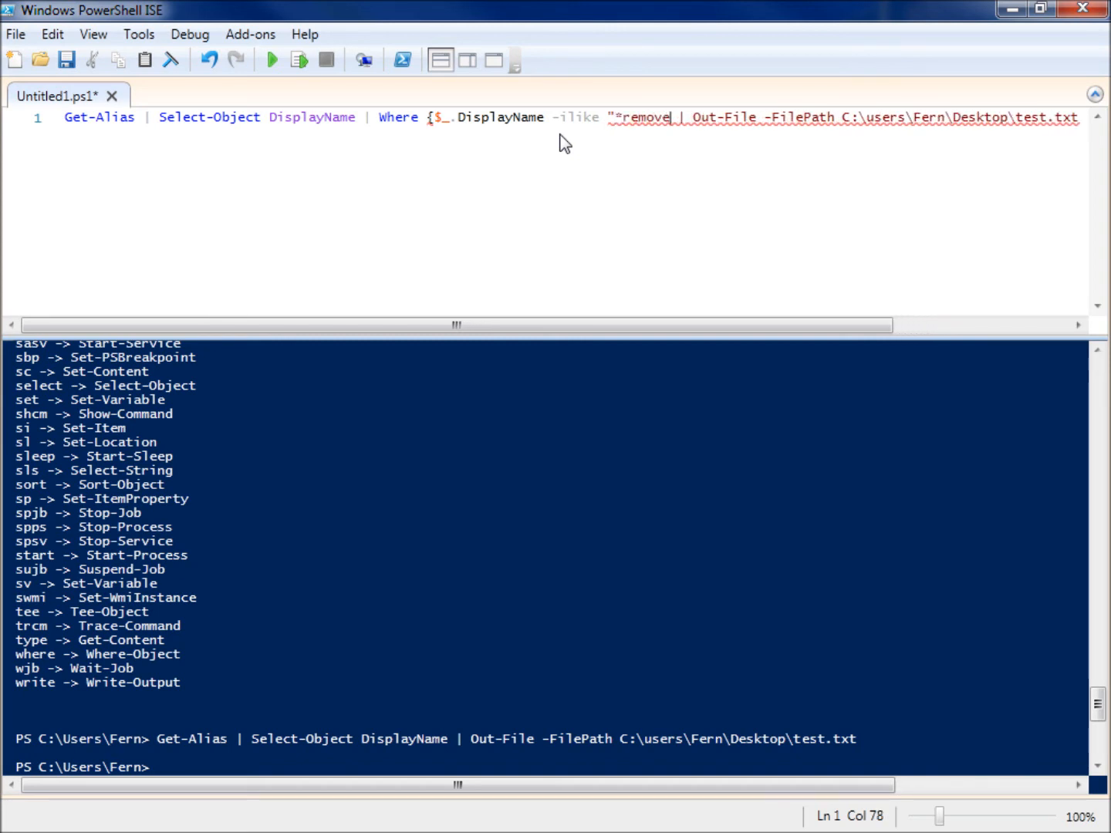
text(*)
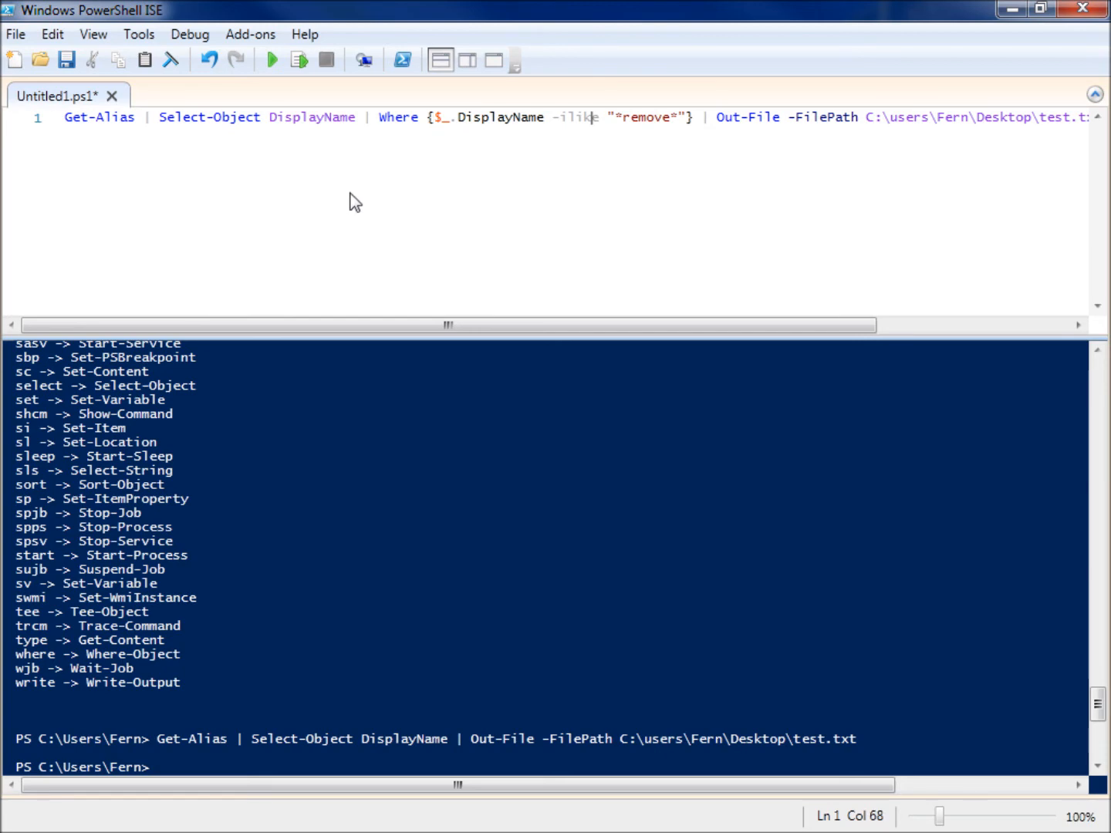
mouse_move(436, 143)
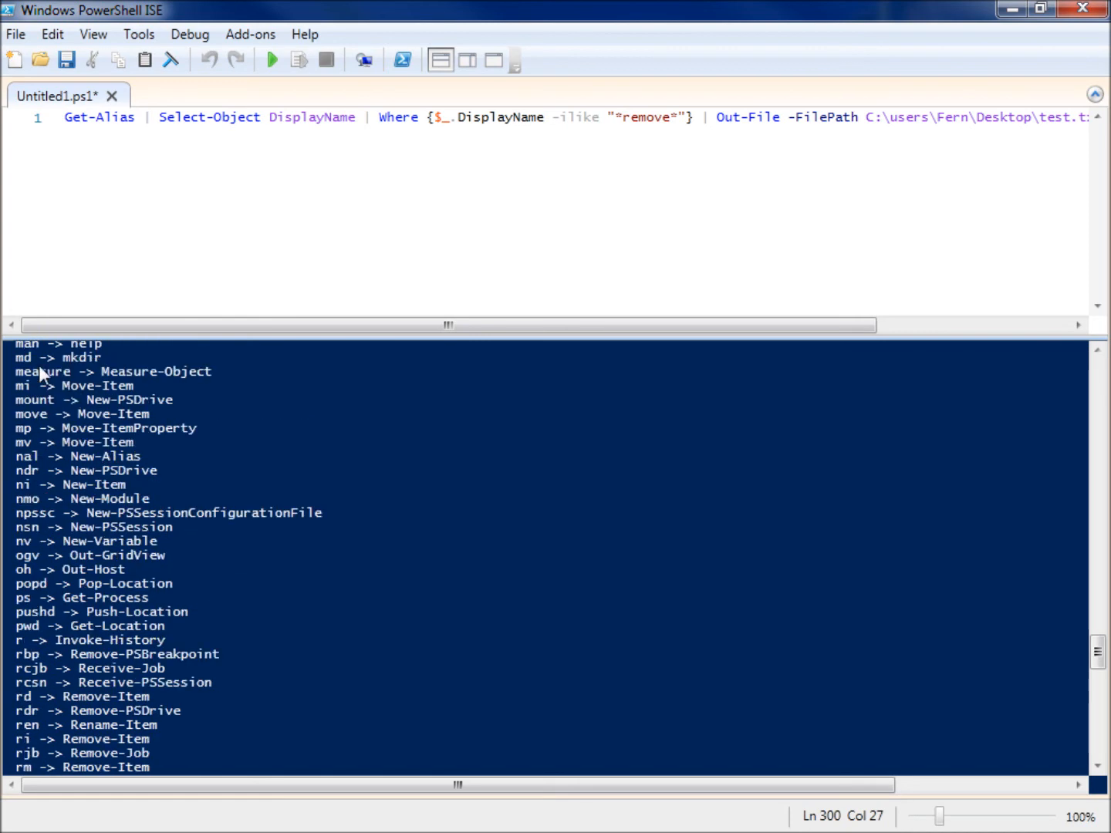
mouse_move(271, 61)
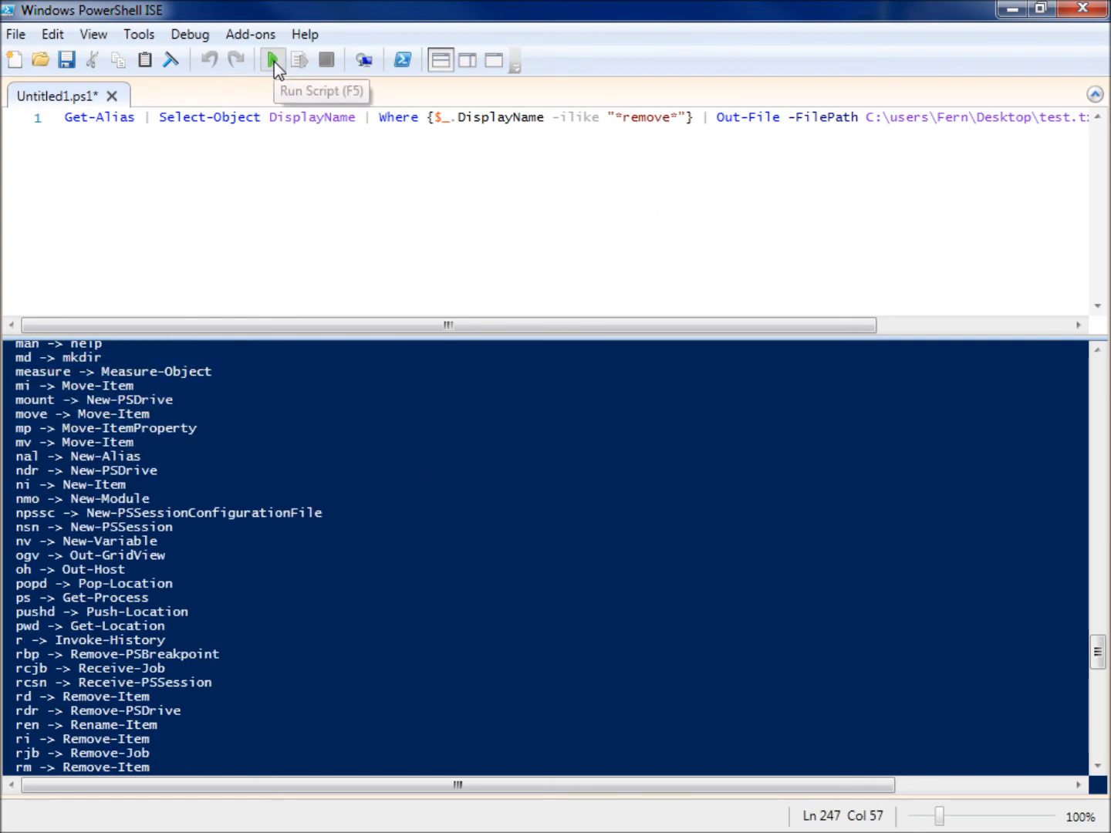
click(272, 60)
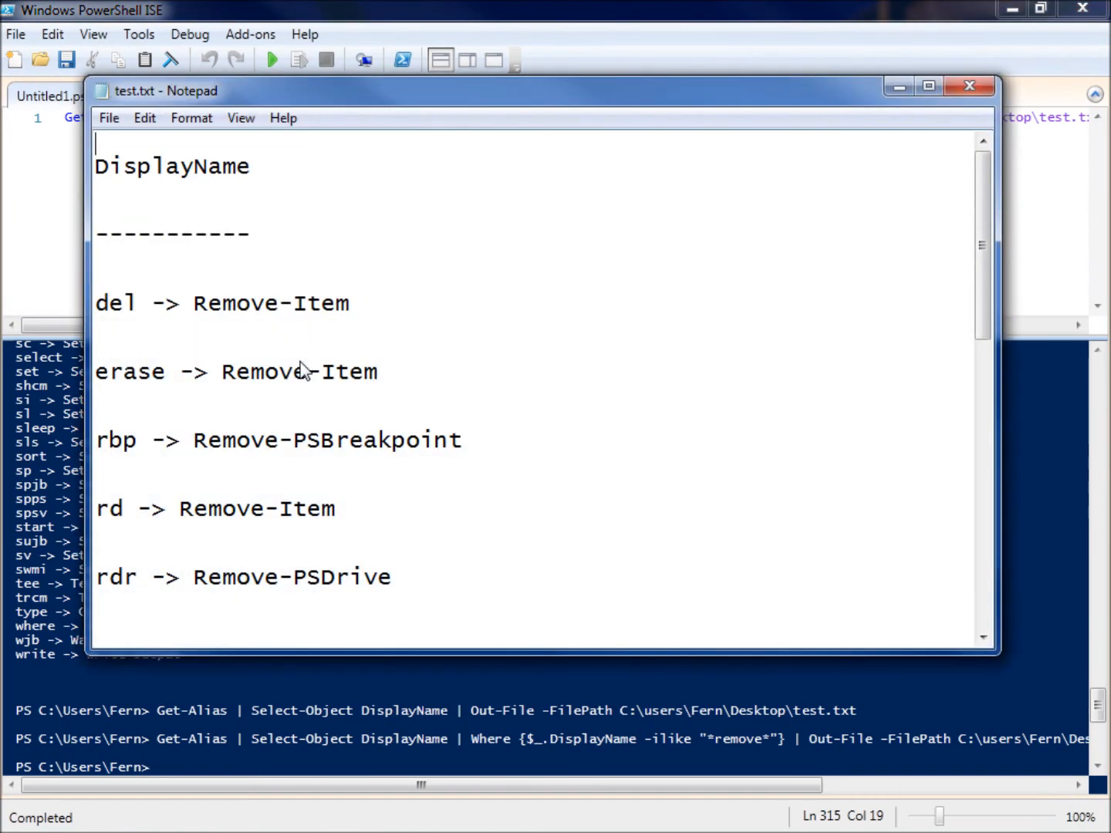
- Maximize Notepad and scroll the filtered test.txt listing fifteen Remove aliases, del through rwmi
click(926, 87)
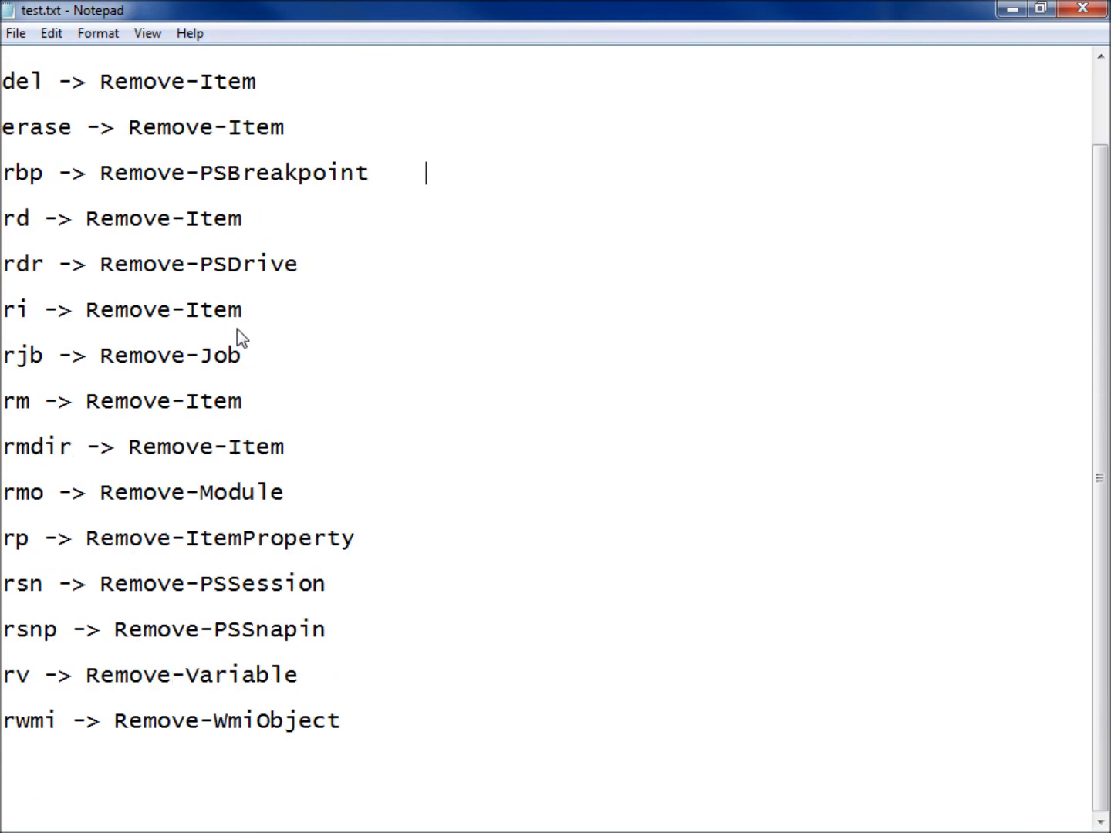
key(ctrl+a)
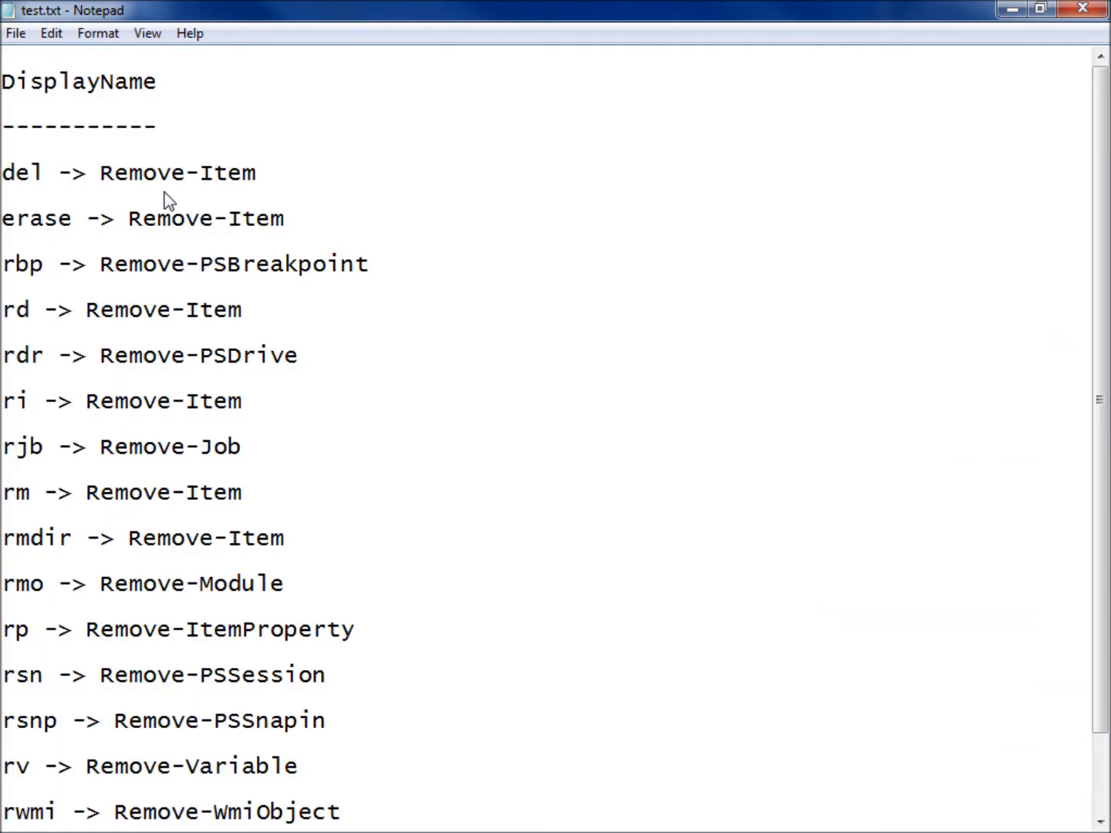
scroll(down, 3)
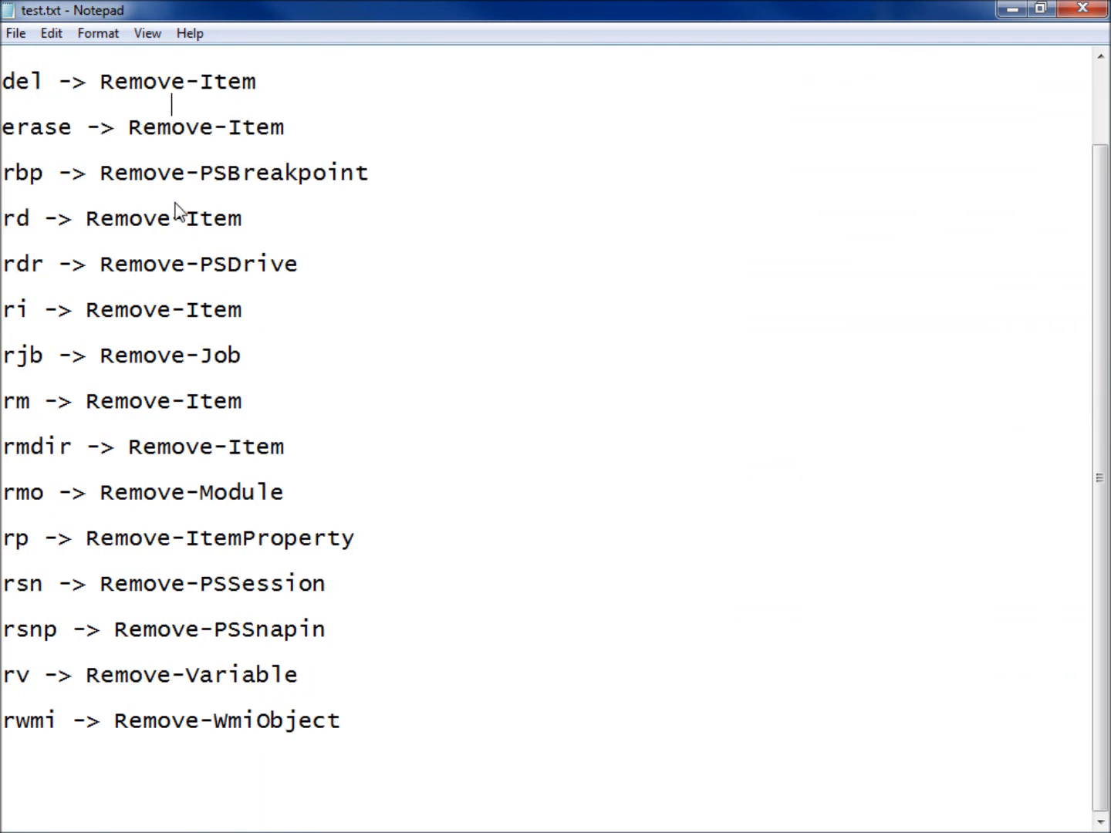